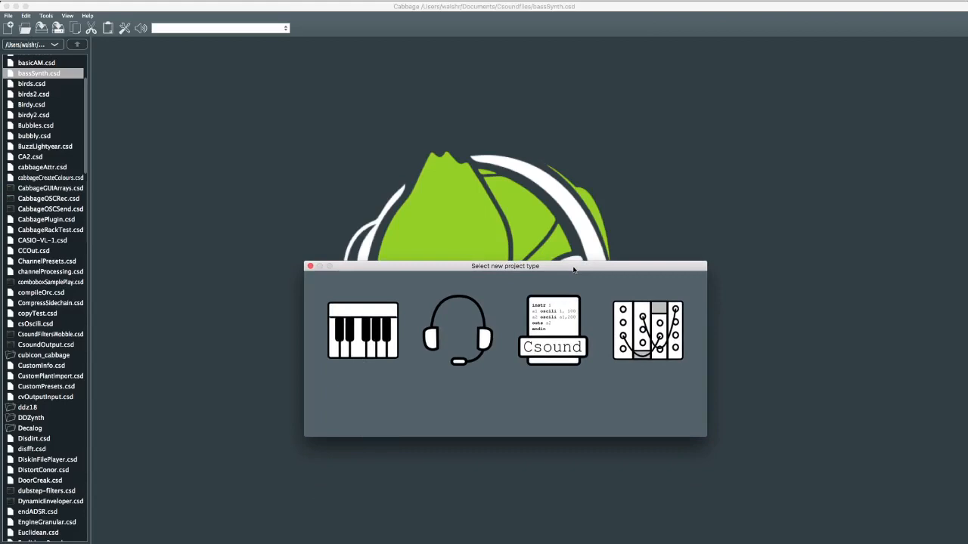
{"action": "mouse_move", "coordinate": [457, 333]}
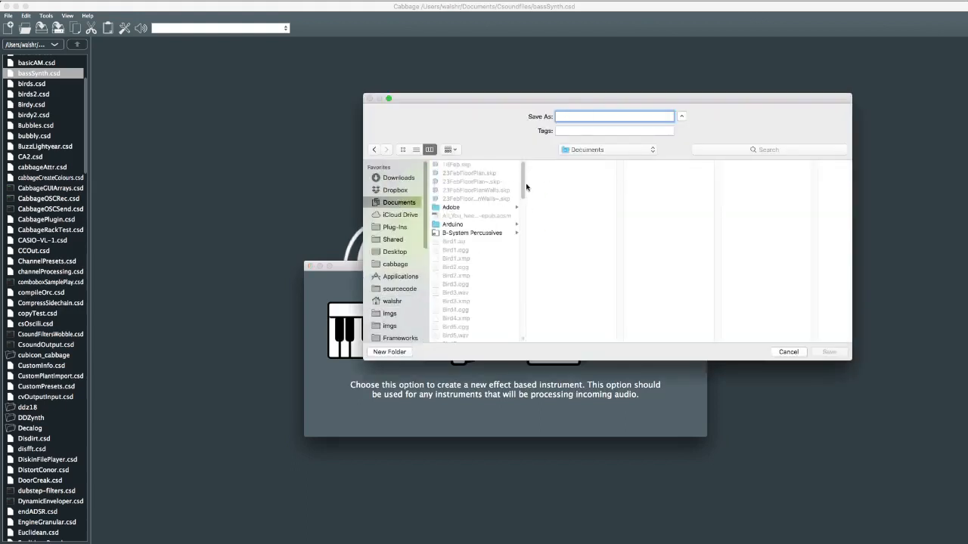
Save the new effect instrument as cabbageOps in the Csoundfiles folder.
{"action": "scroll", "scroll_direction": "down", "scroll_amount": 3}
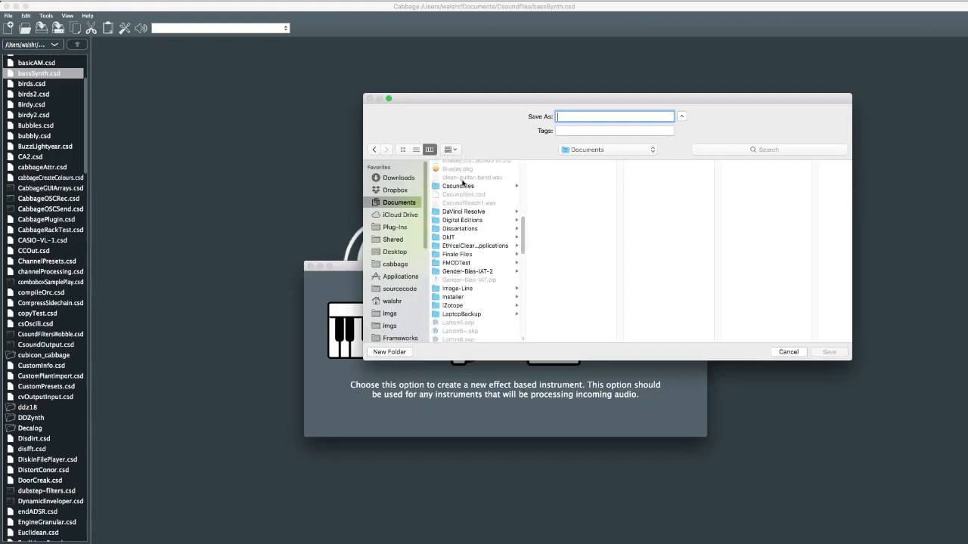
{"action": "left_click", "coordinate": [458, 186]}
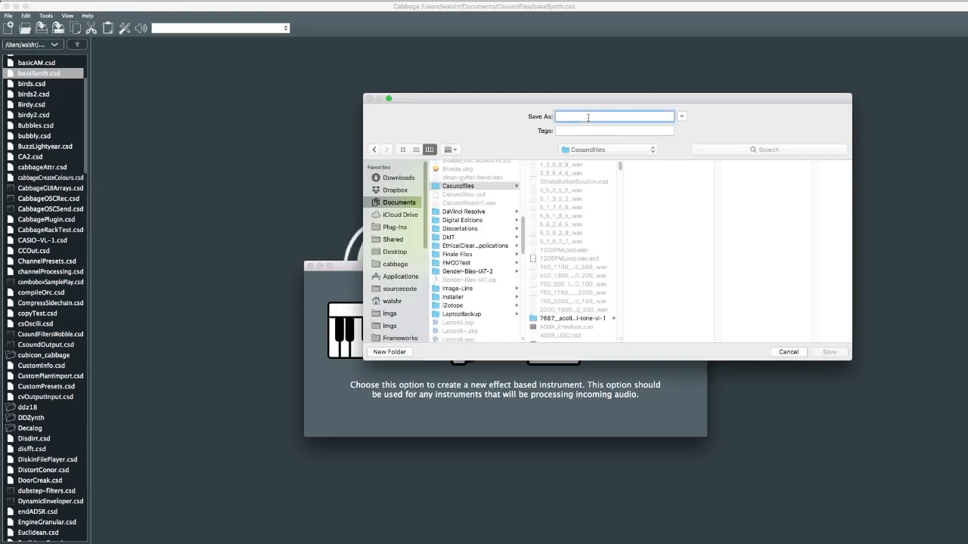
{"action": "type", "text": "cab"}
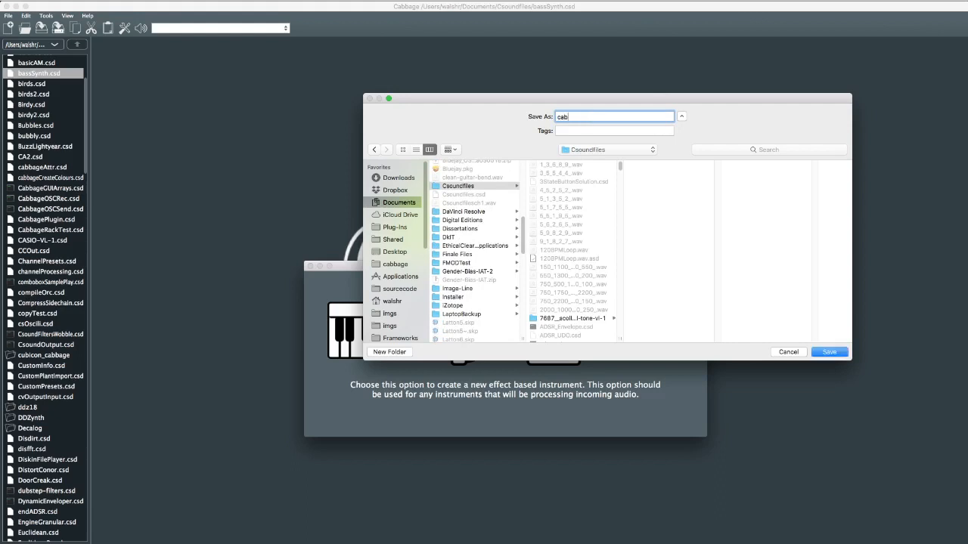
{"action": "left_click", "coordinate": [828, 351]}
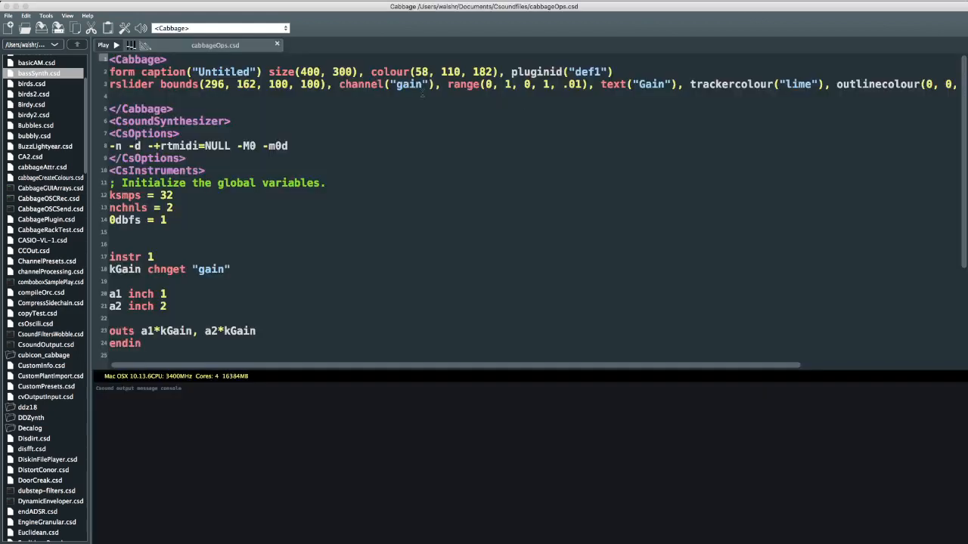
Run the instrument, accepting the camelCase identifier conversion so the Gain knob window appears.
{"action": "left_click", "coordinate": [178, 133]}
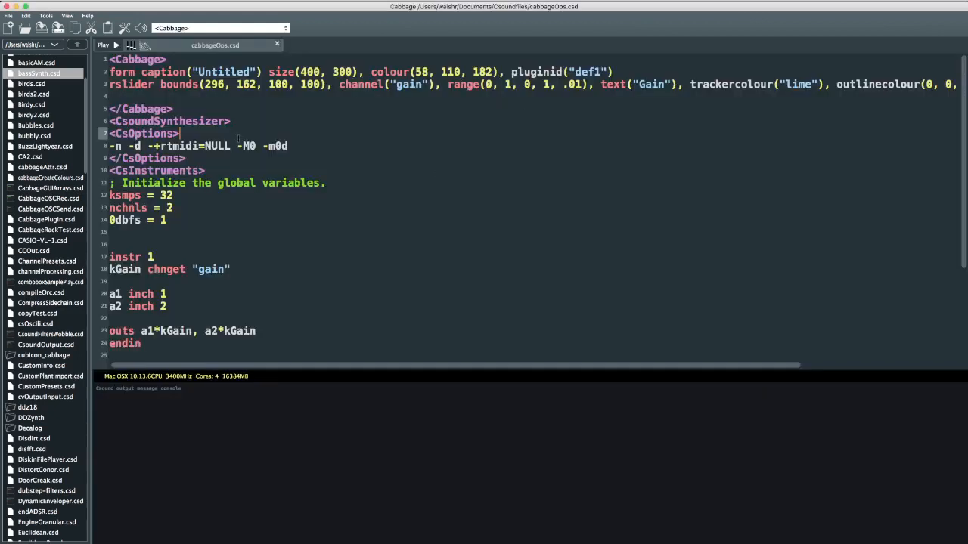
{"action": "left_click", "coordinate": [103, 46]}
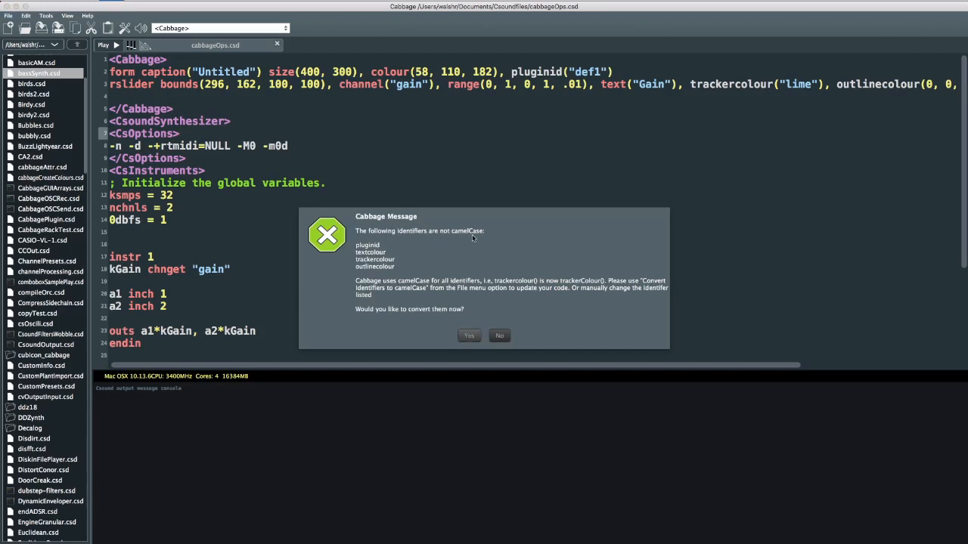
{"action": "left_click", "coordinate": [469, 336]}
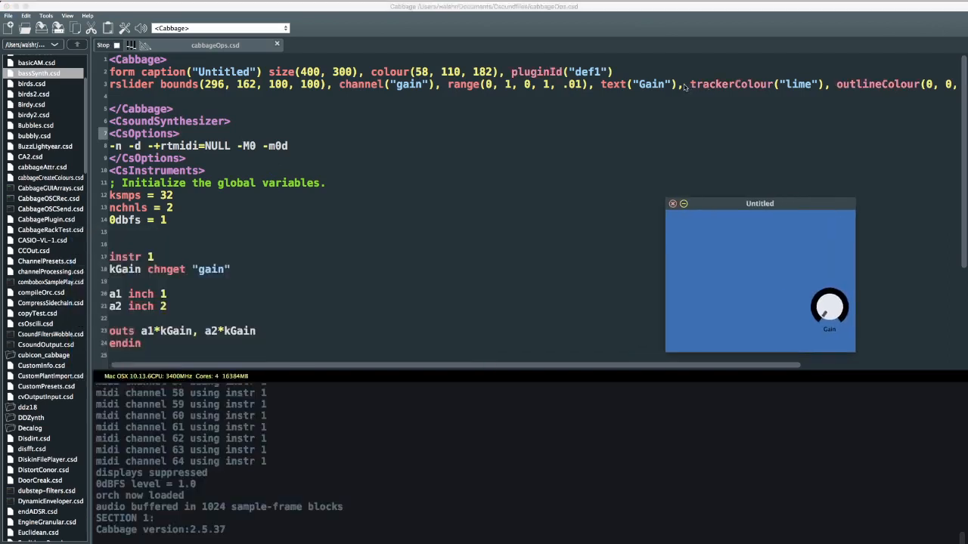
{"action": "double_click", "coordinate": [730, 84]}
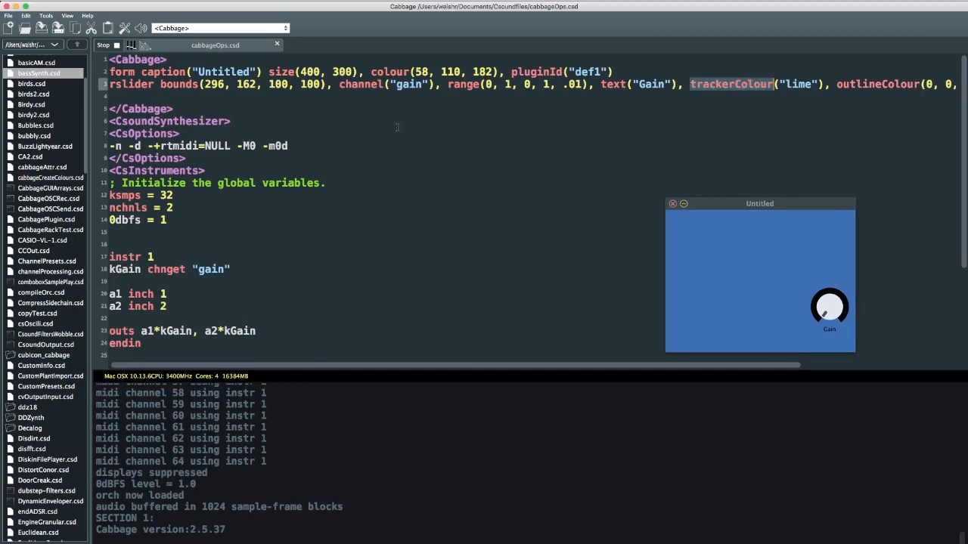
{"action": "left_click", "coordinate": [230, 121]}
{"action": "type", "text": "guiMode(\"queue\") "}
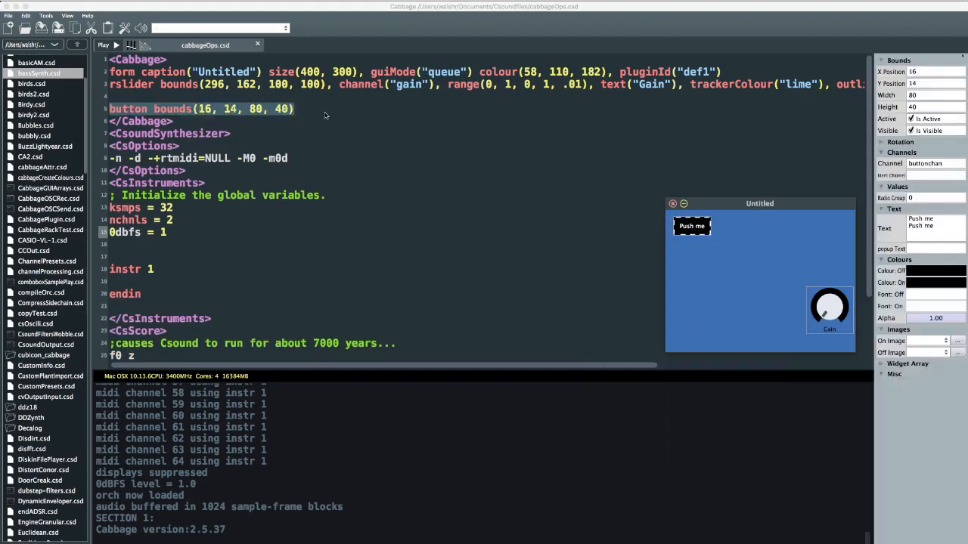
Add channel("button1") to the button and a hello label on channel label1, then re-run.
{"action": "type", "text": ", channel"}
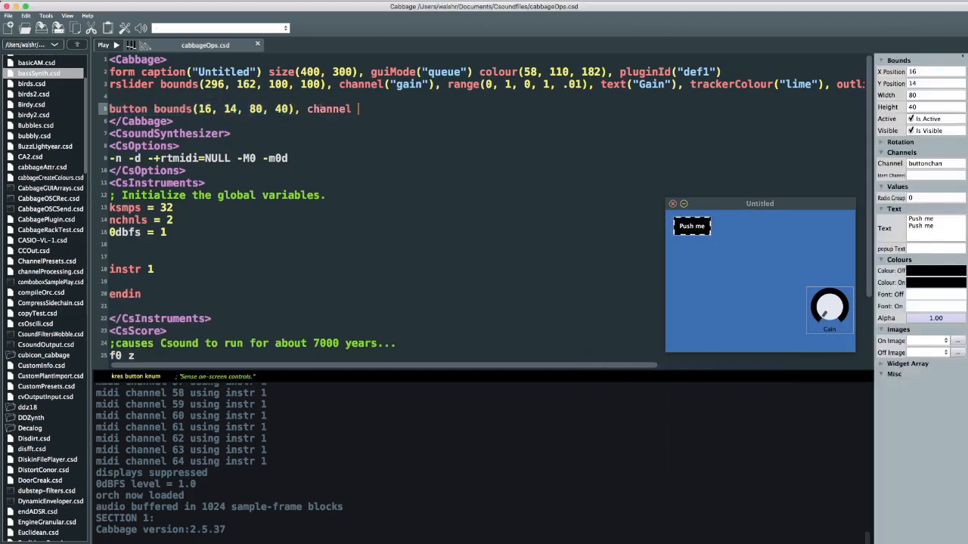
{"action": "type", "text": "(\""}
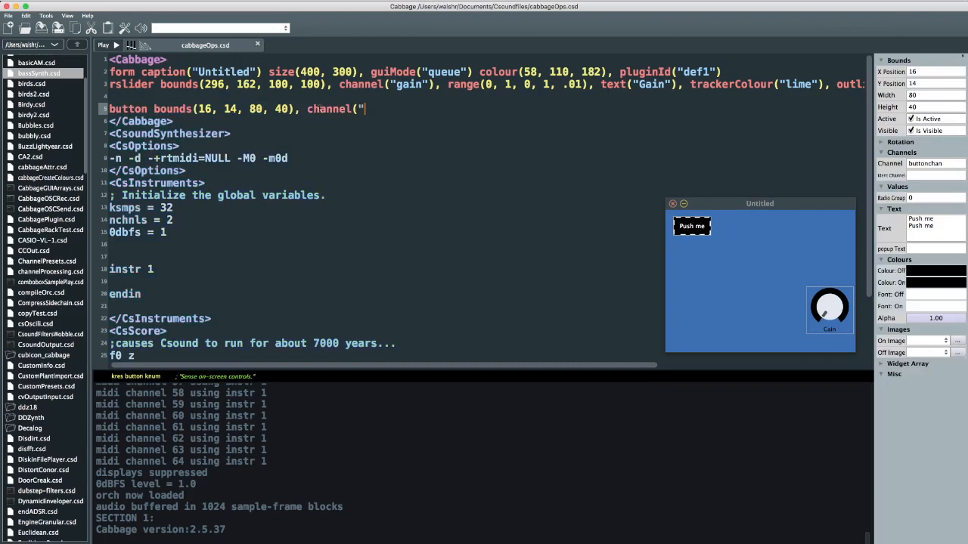
{"action": "type", "text": "button"}
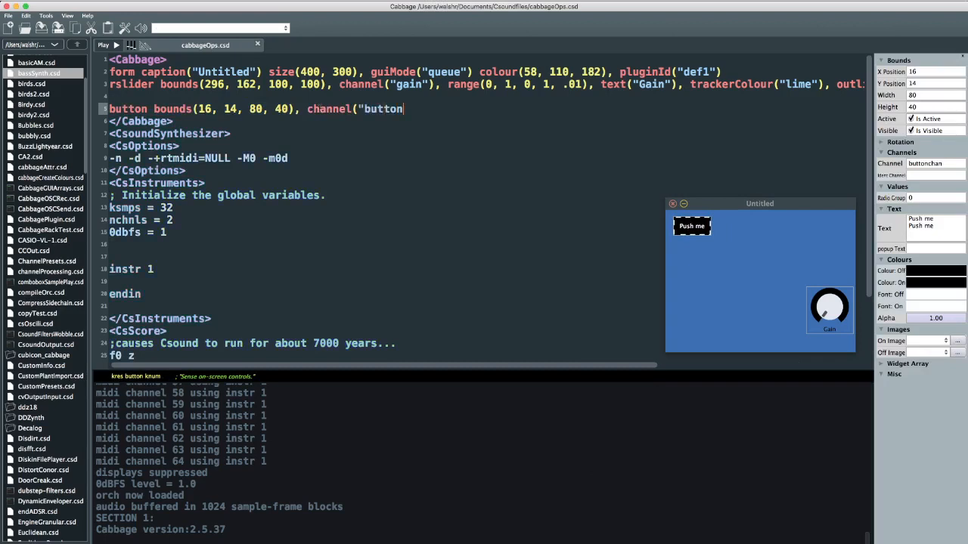
{"action": "type", "text": "1"}
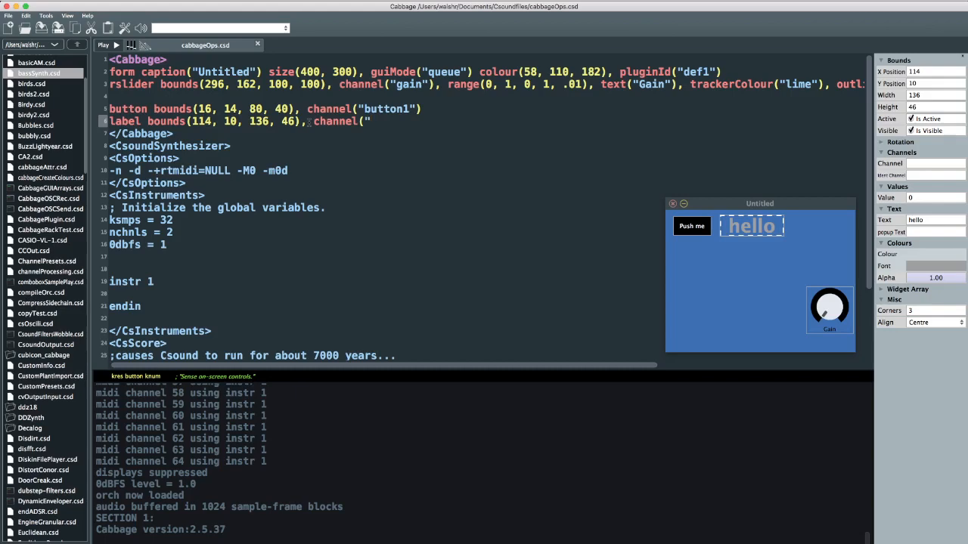
{"action": "type", "text": "label1"}
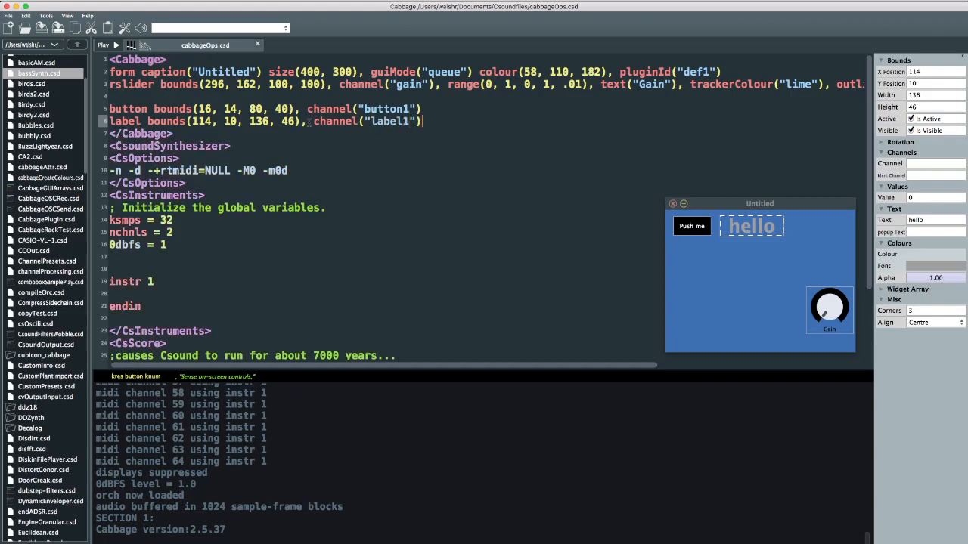
{"action": "left_click", "coordinate": [103, 46]}
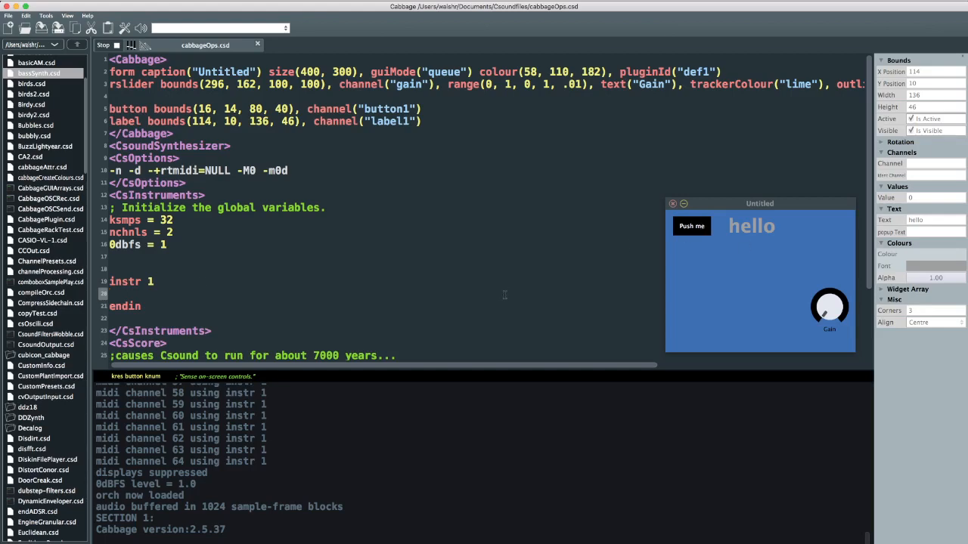
Write kButton chnget "button1" with printk2 kButton in instrument 1.
{"action": "scroll", "scroll_direction": "down", "scroll_amount": 3}
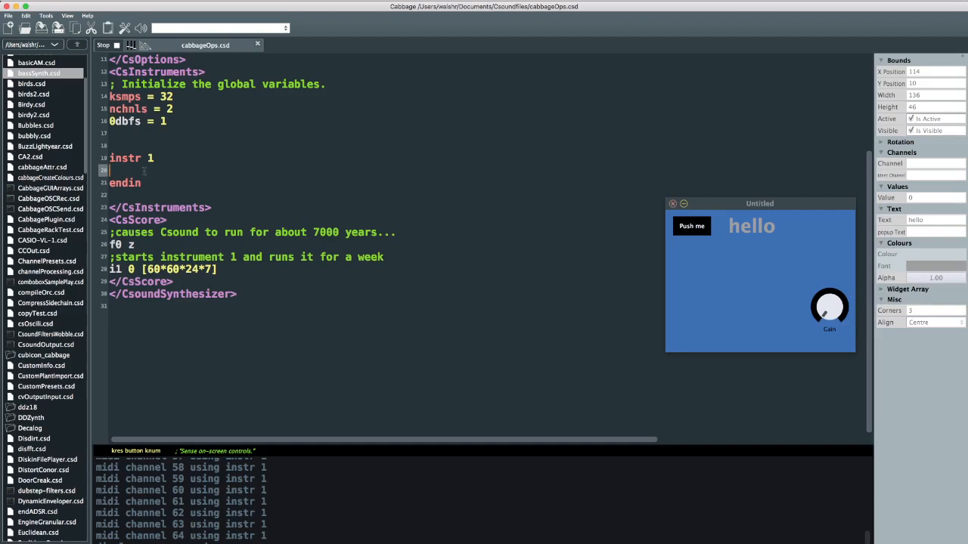
{"action": "type", "text": "kButton cha"}
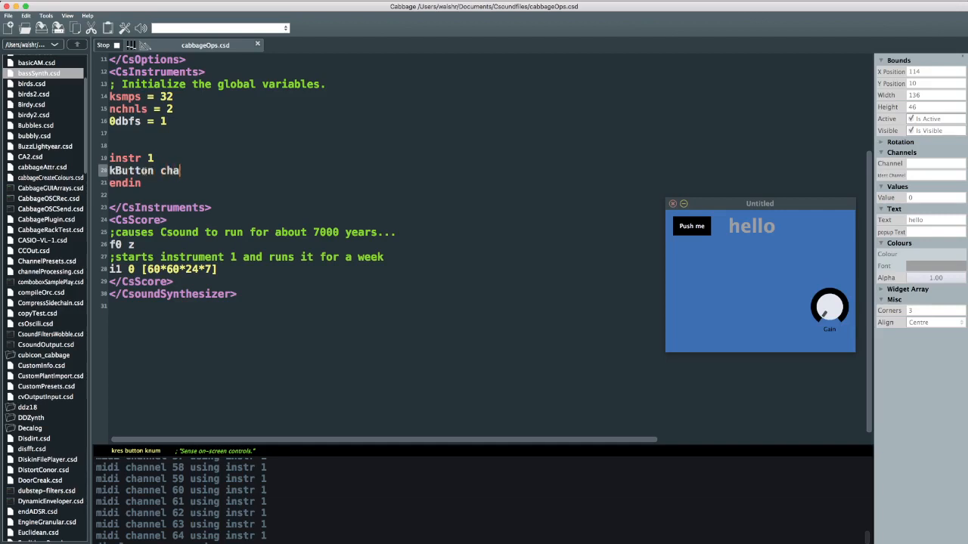
{"action": "type", "text": "nget \"button"}
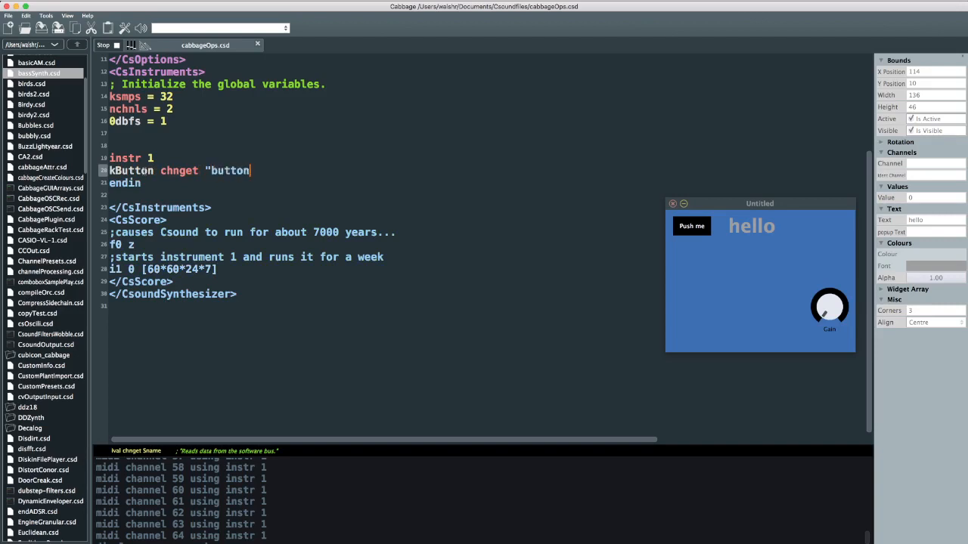
{"action": "type", "text": "1\""}
{"action": "type", "text": "printk2 kButton"}
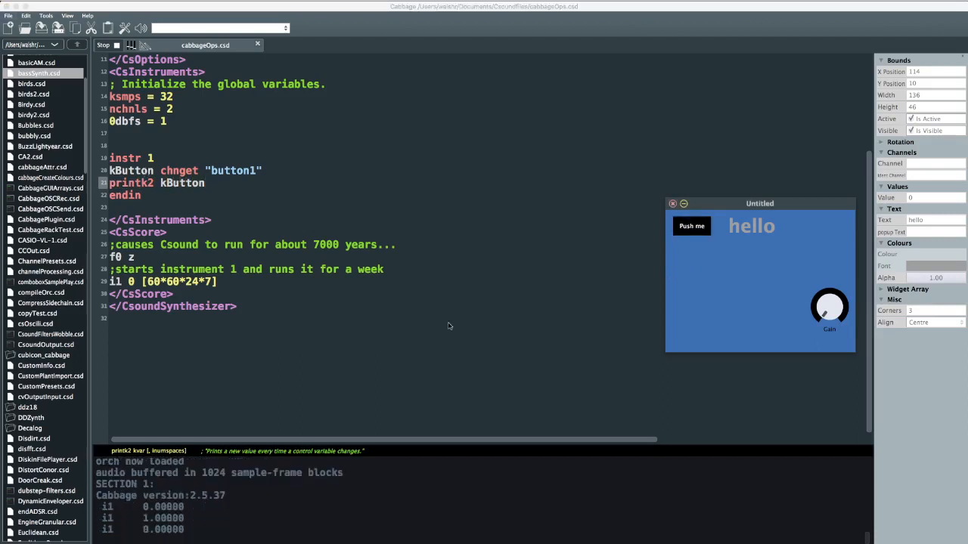
Press Push me twice to confirm values 1 and 0 print in the console.
{"action": "left_click", "coordinate": [691, 227]}
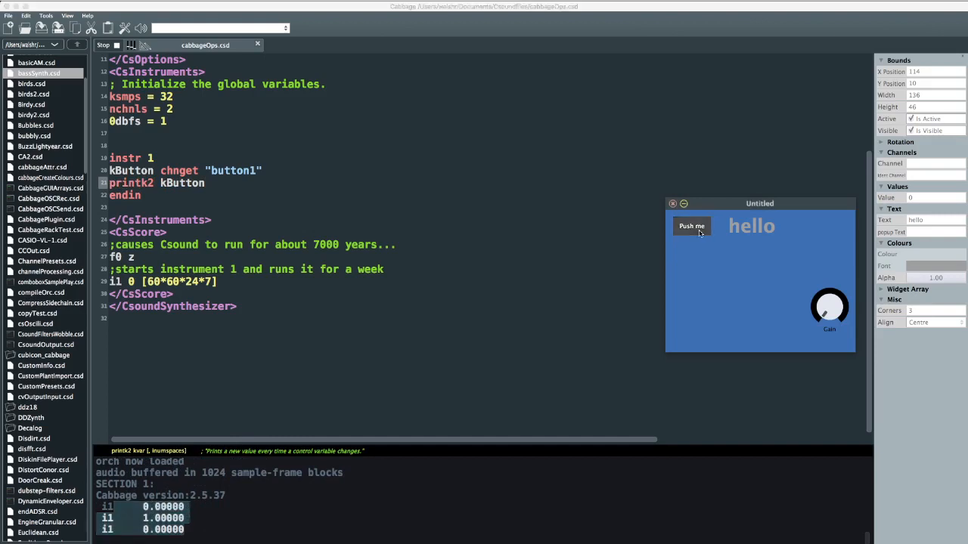
{"action": "left_click", "coordinate": [691, 227]}
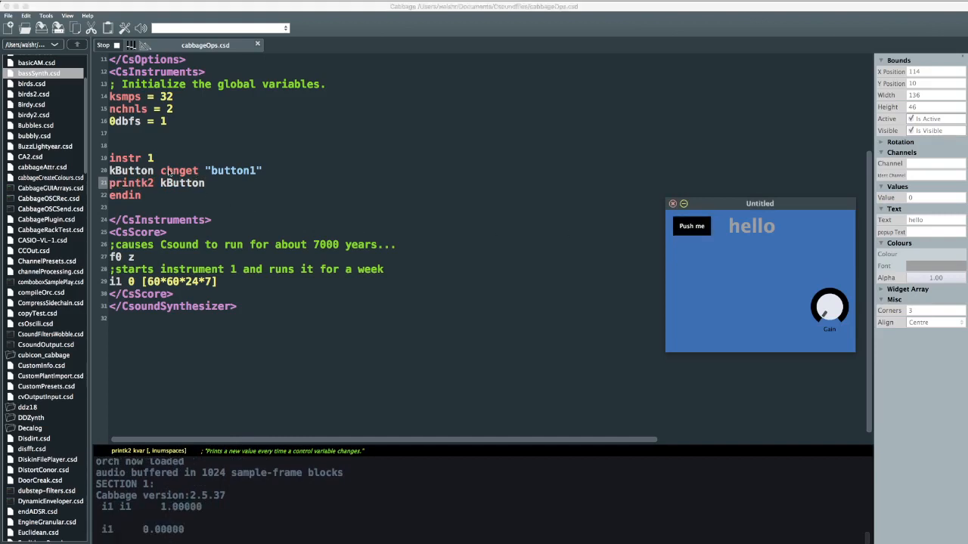
{"action": "double_click", "coordinate": [178, 169]}
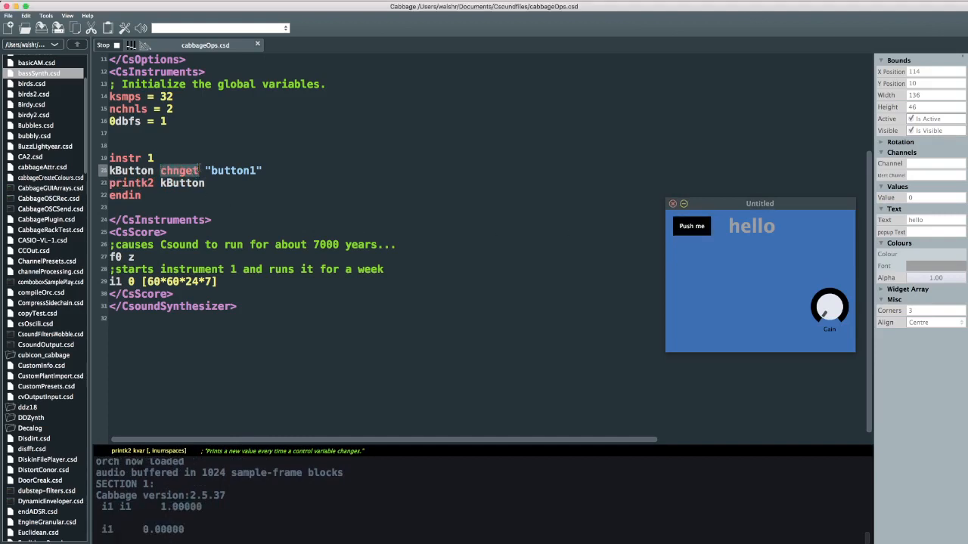
Replace chnget with cabbageGet and add a second output kTrig after kButton.
{"action": "type", "text": "cabbageGet"}
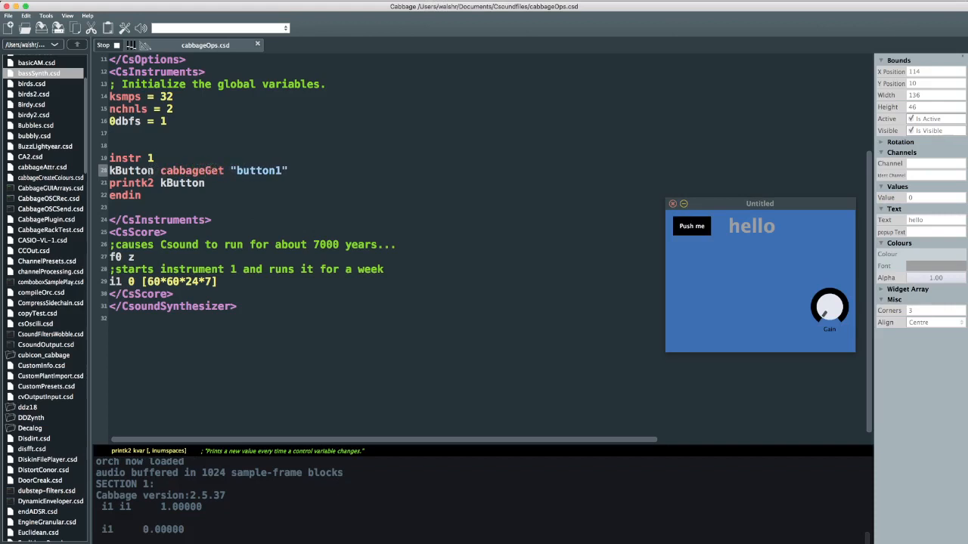
{"action": "type", "text": ", k"}
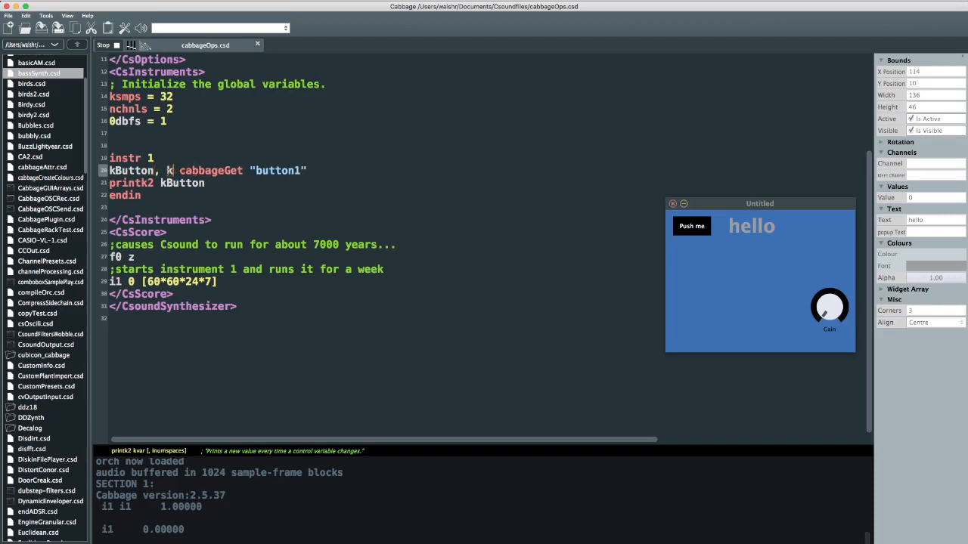
{"action": "type", "text": "Trig"}
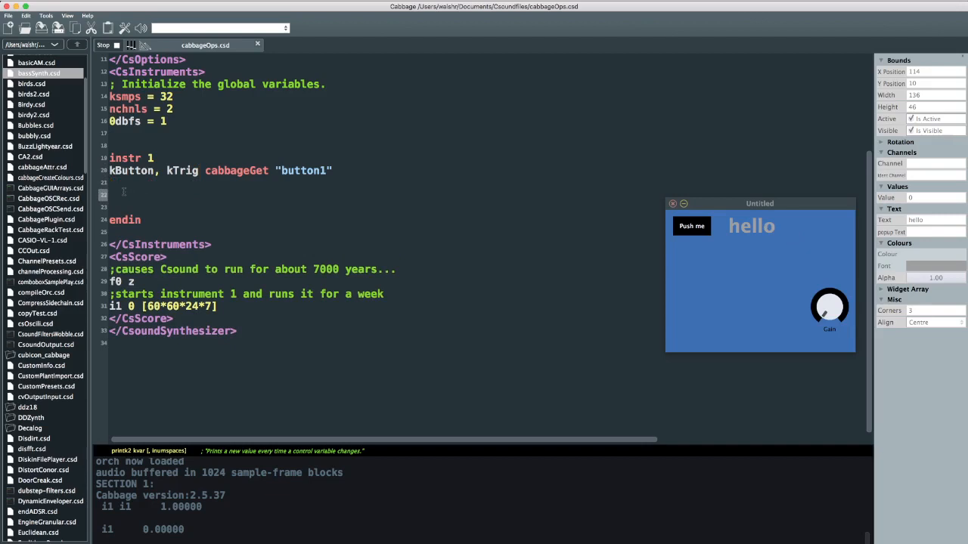
Read button1 into kButton1 with chnget and derive kTrig via changed kButton1.
{"action": "type", "text": "c"}
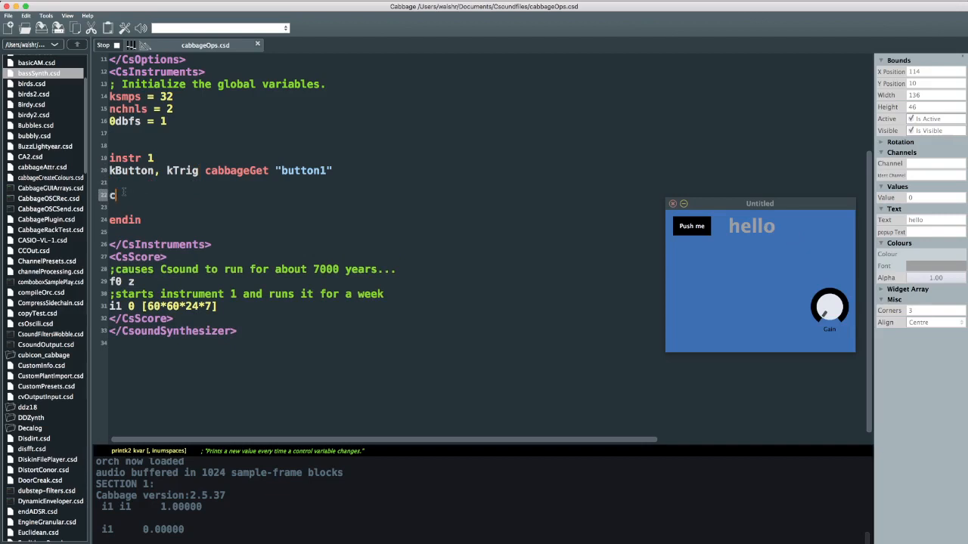
{"action": "key", "text": "backspace"}
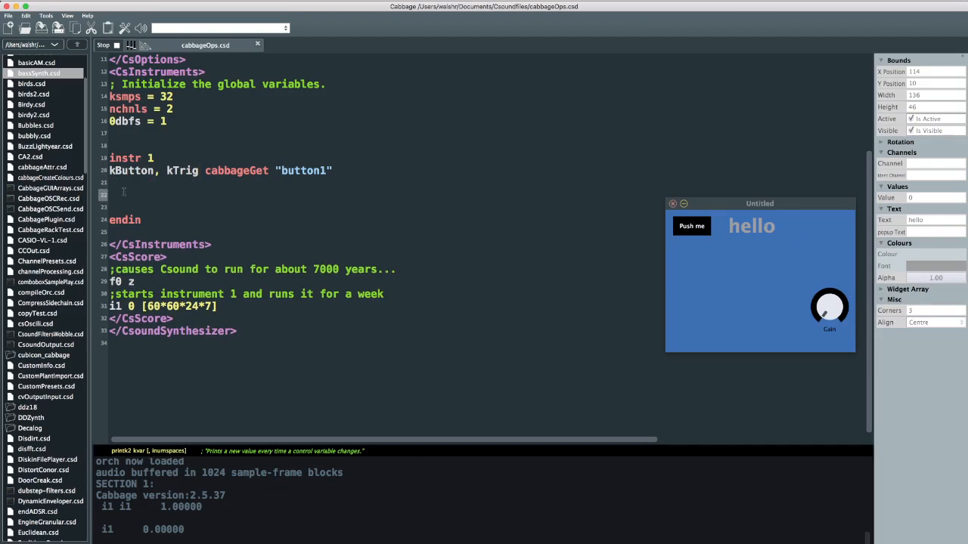
{"action": "type", "text": "if"}
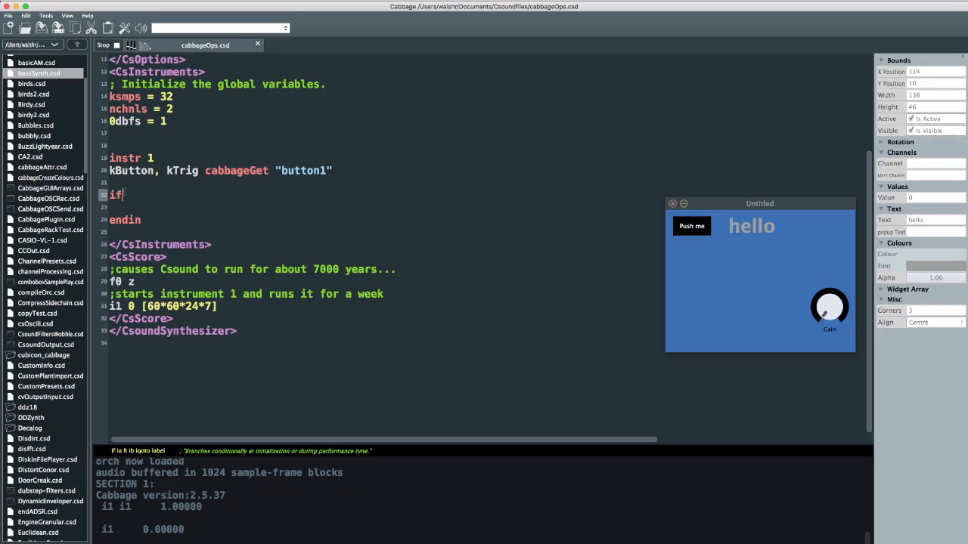
{"action": "type", "text": "k"}
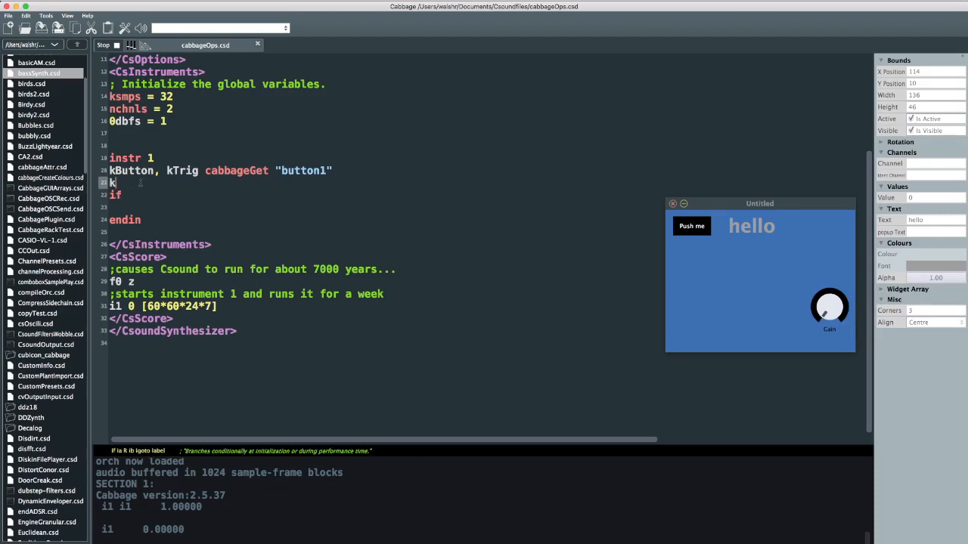
{"action": "type", "text": "Button1 chnget"}
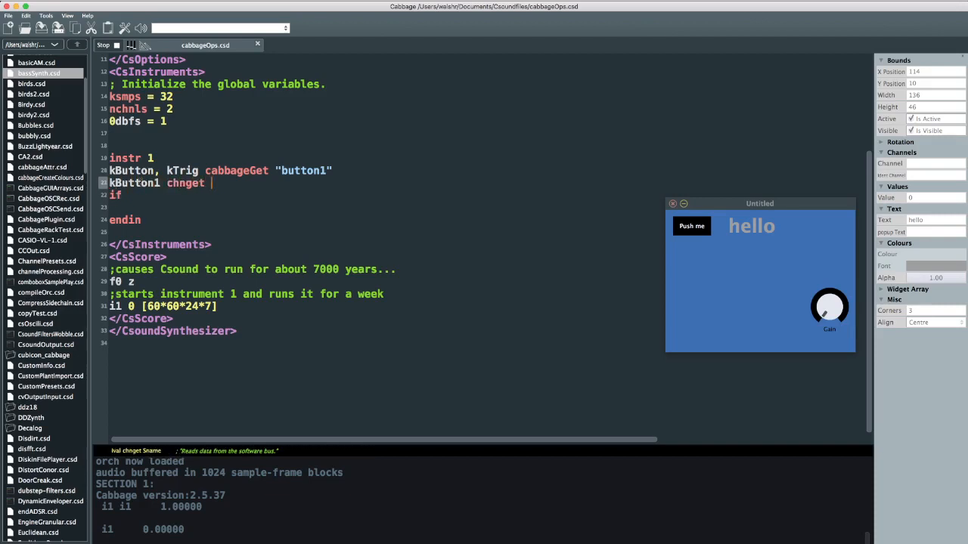
{"action": "type", "text": "\"button1\""}
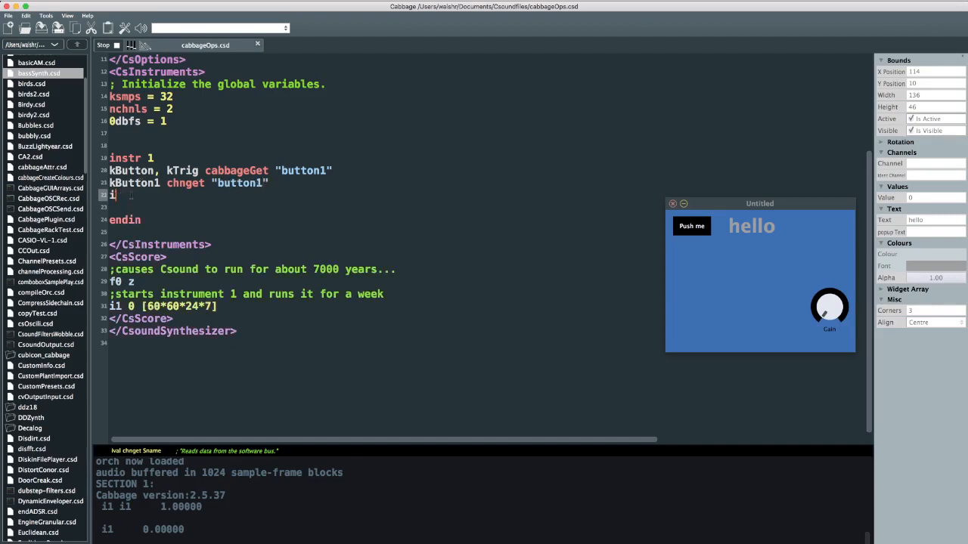
{"action": "type", "text": "f"}
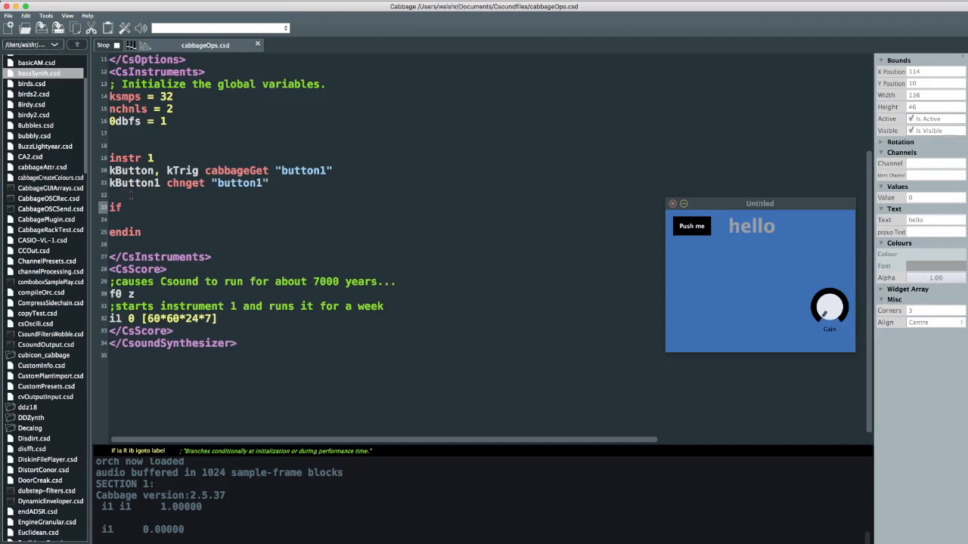
{"action": "type", "text": "kTrig ch"}
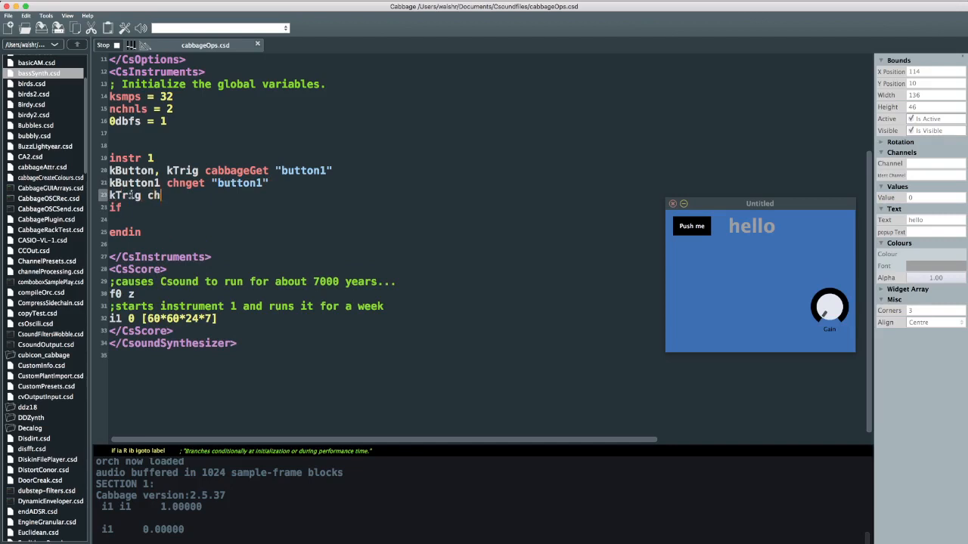
{"action": "type", "text": "anged kButton1"}
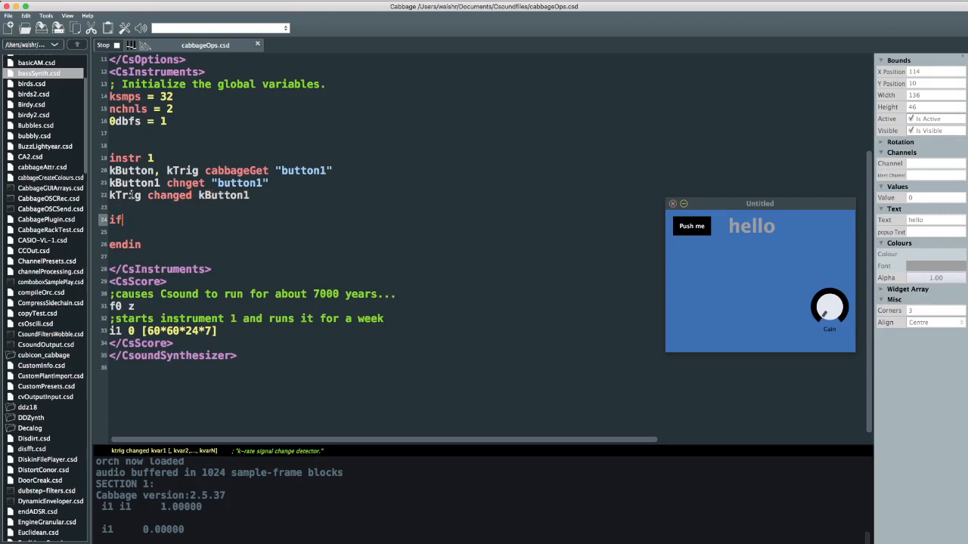
Open an if kTrig == 1 block with an update comment starting a cabbageSet call.
{"action": "type", "text": "kTrig == 1 then"}
{"action": "type", "text": "endif"}
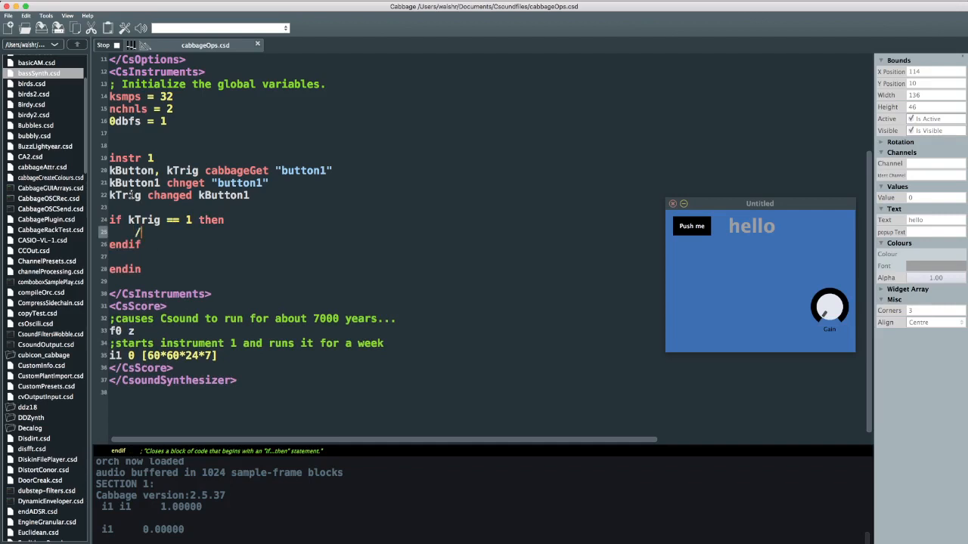
{"action": "type", "text": "/upda"}
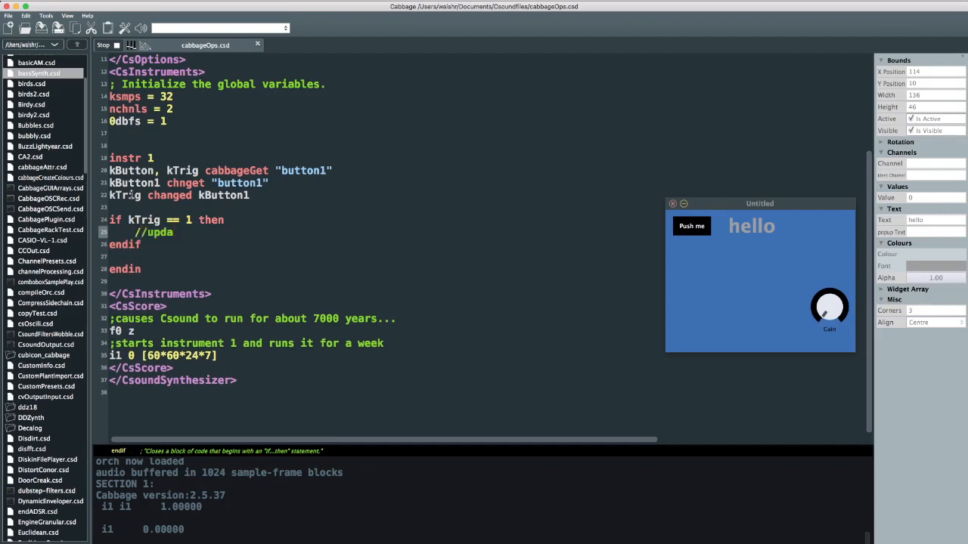
{"action": "type", "text": "te"}
{"action": "type", "text": "cabbageS"}
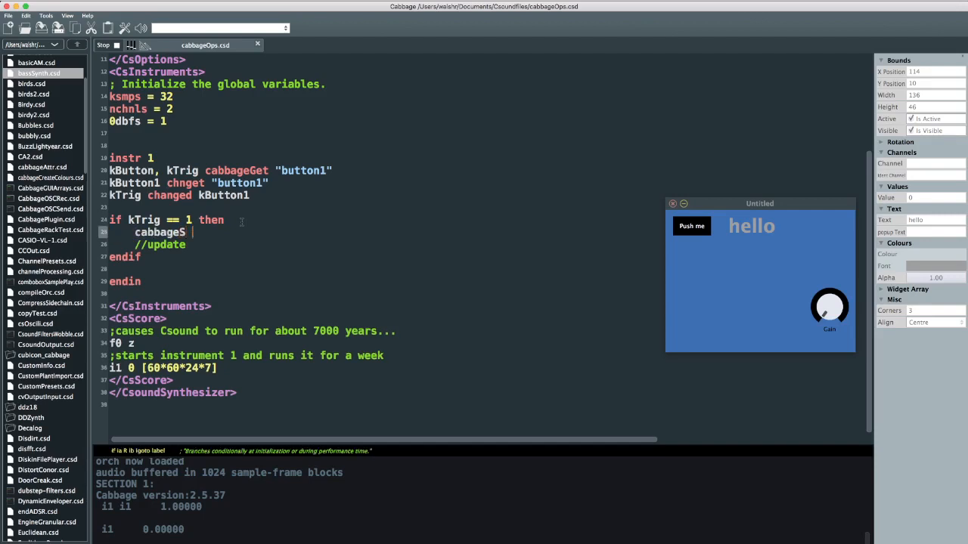
{"action": "type", "text": "et"}
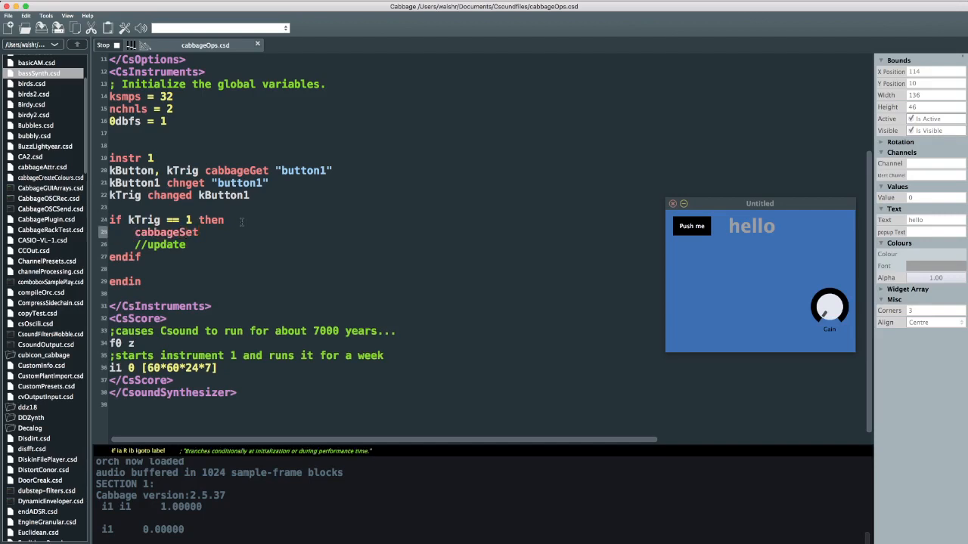
Complete cabbageSet 1, "label1", "text(\"Goodbye\")" inside the if block and recompile.
{"action": "left_click", "coordinate": [200, 233]}
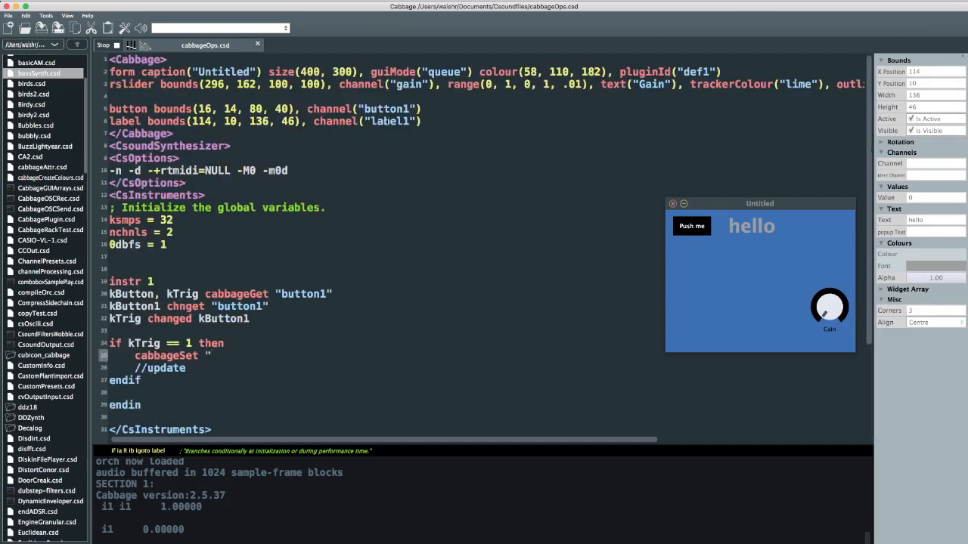
{"action": "type", "text": "label1"}
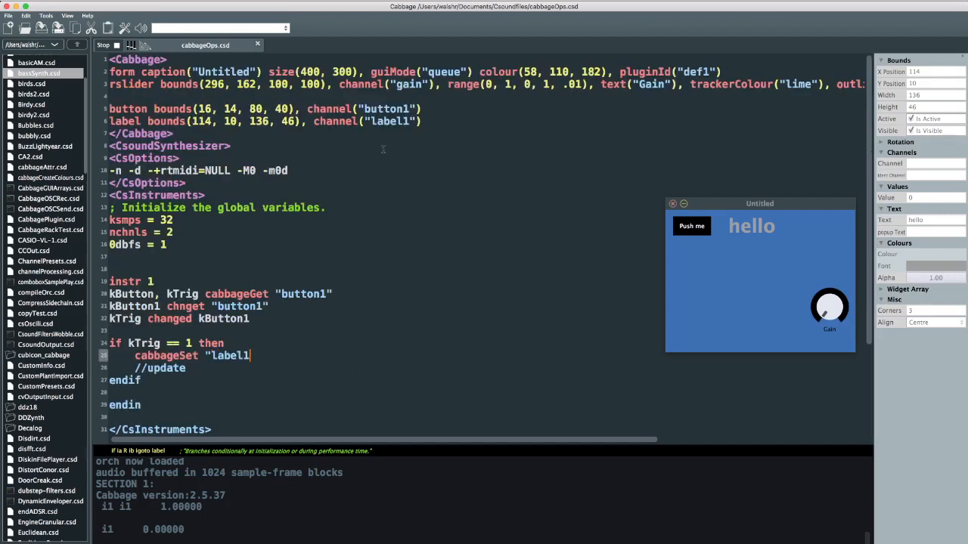
{"action": "type", "text": ","}
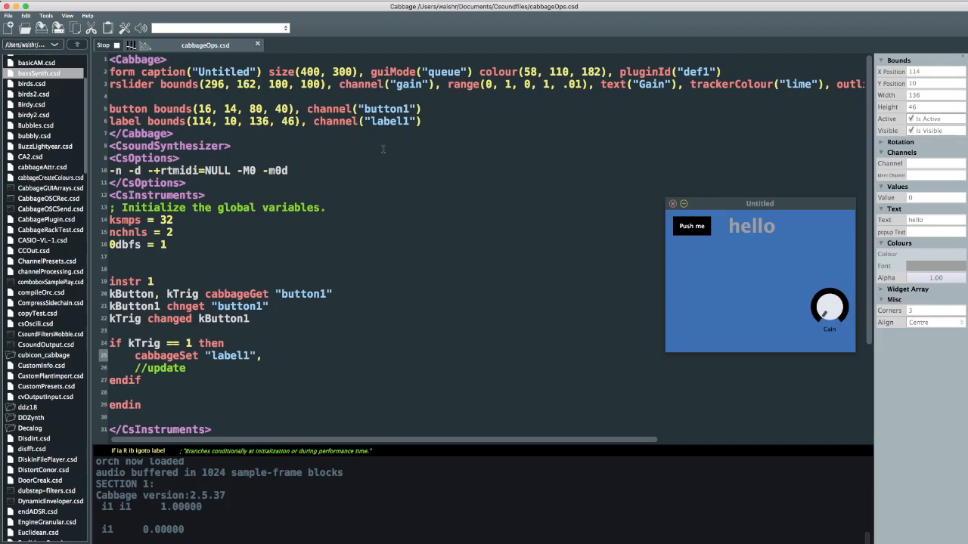
{"action": "type", "text": "\"text"}
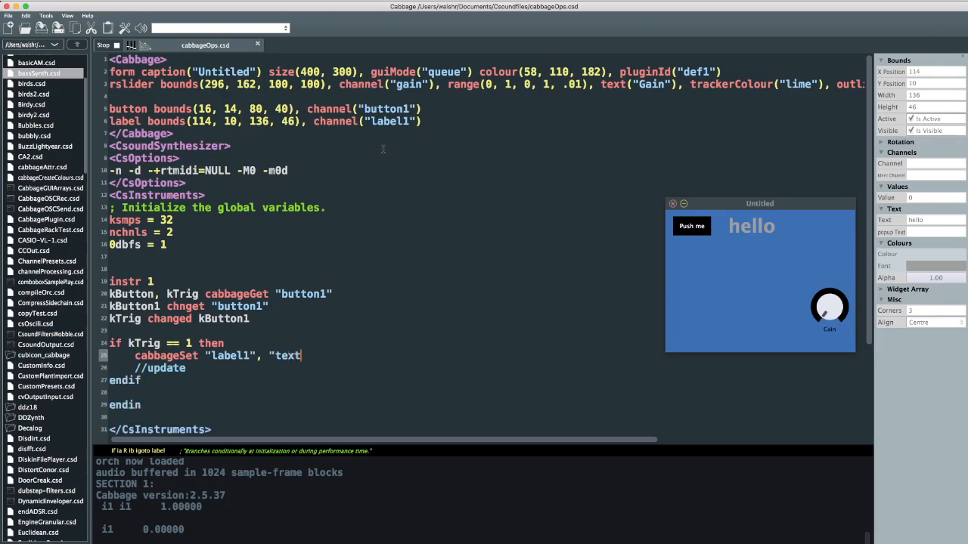
{"action": "type", "text": "("}
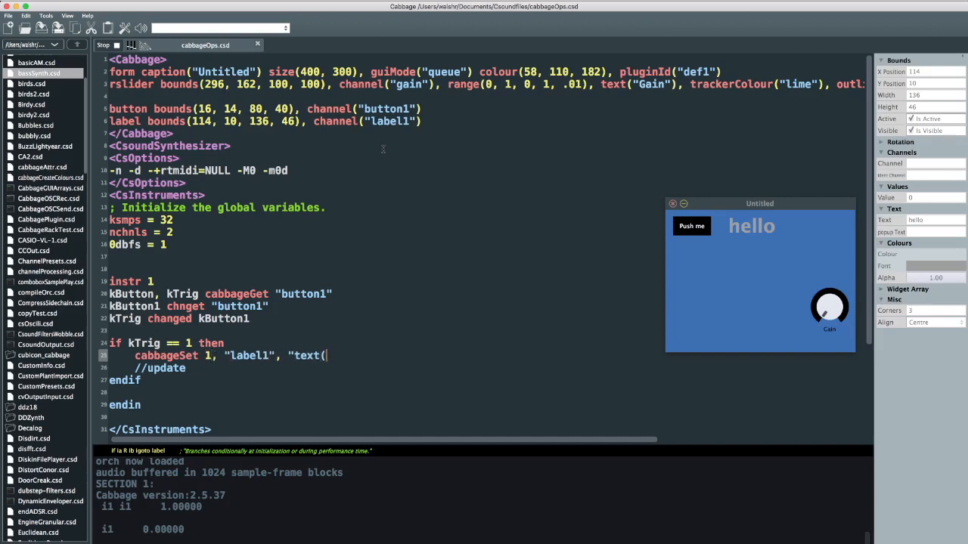
{"action": "type", "text": "\"Hello"}
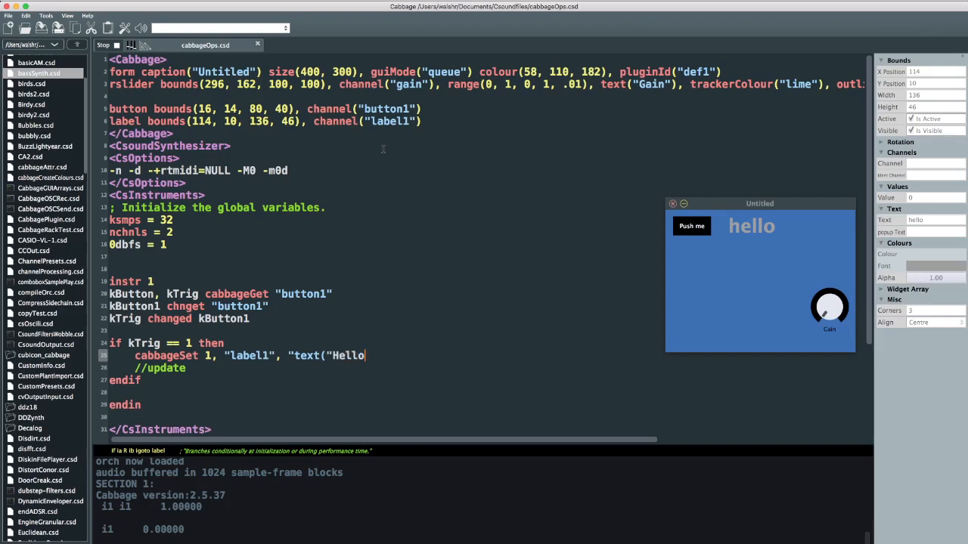
{"action": "type", "text": "\\\""}
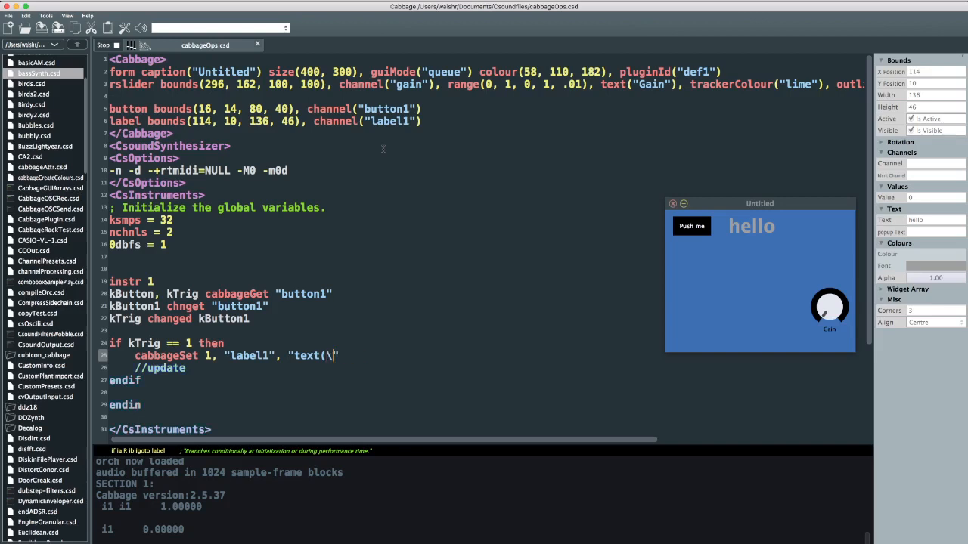
{"action": "type", "text": "Go"}
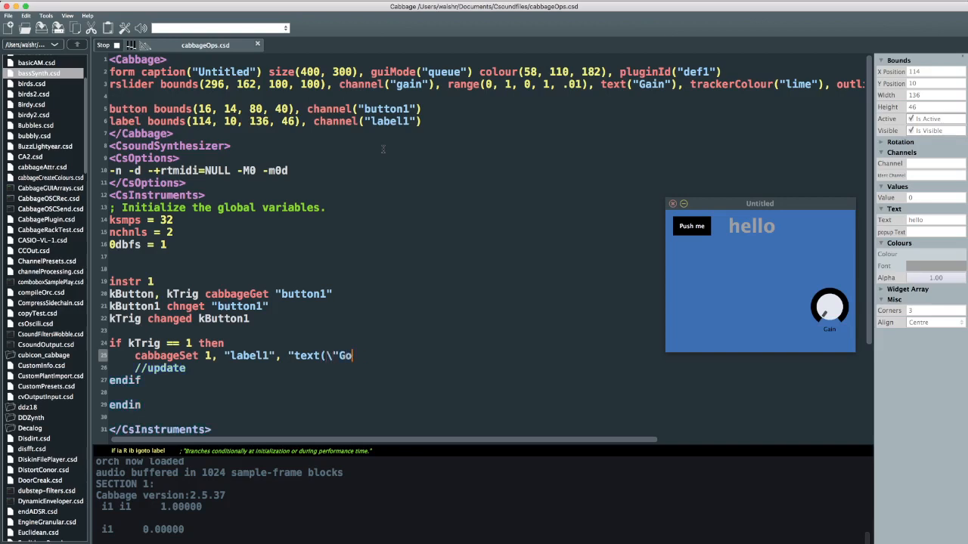
{"action": "type", "text": "odbye\\\""}
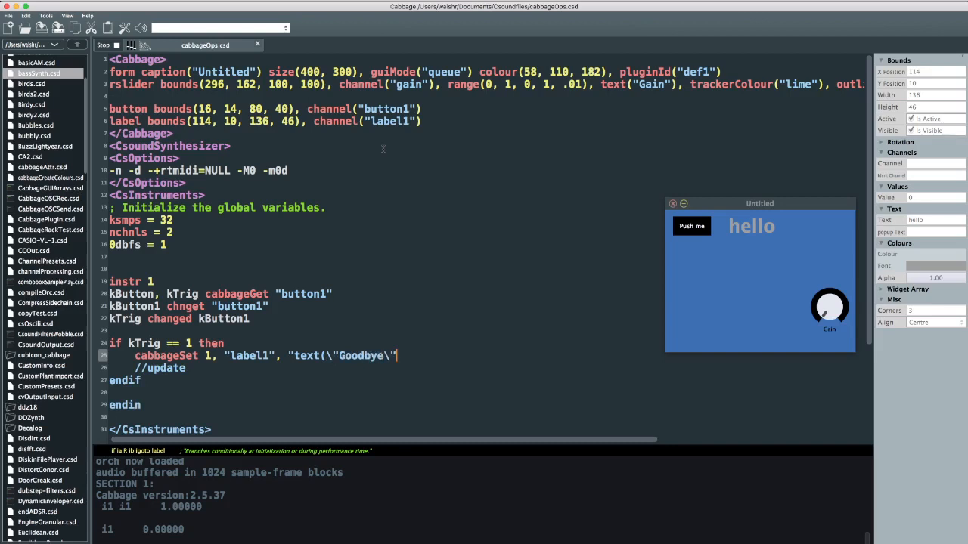
{"action": "type", "text": ")\""}
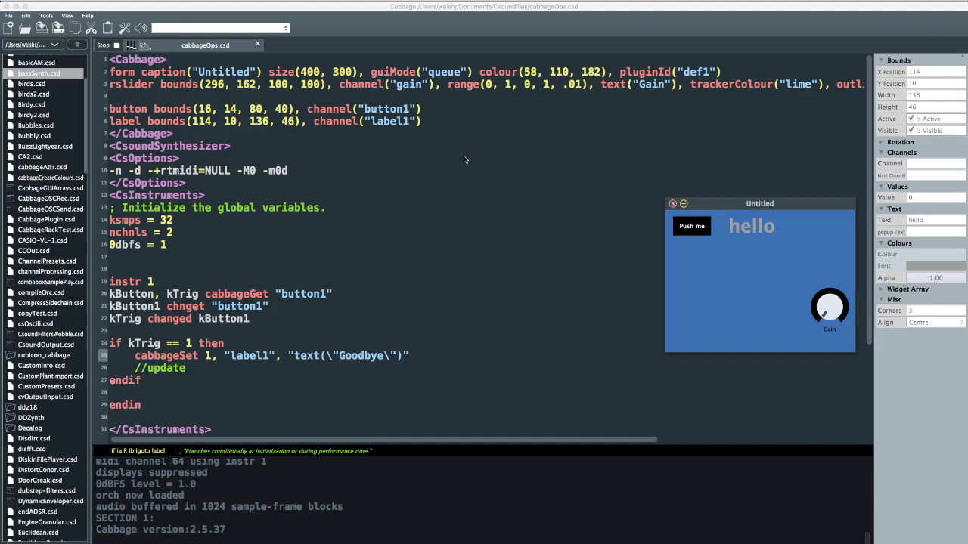
Press Push me so the plugin label changes from hello to Goodbye.
{"action": "left_click", "coordinate": [691, 226]}
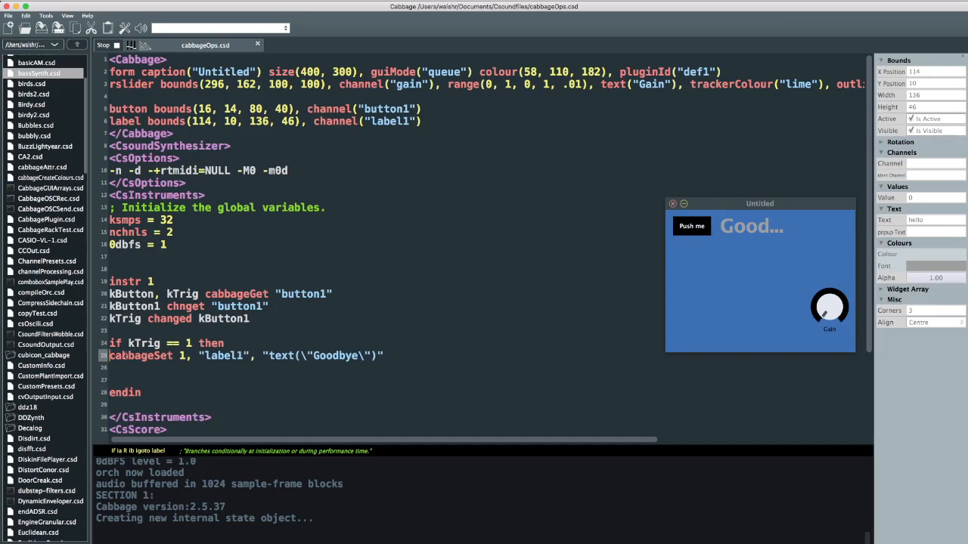
{"action": "left_click_drag", "start_coordinate": [109, 305], "coordinate": [224, 355]}
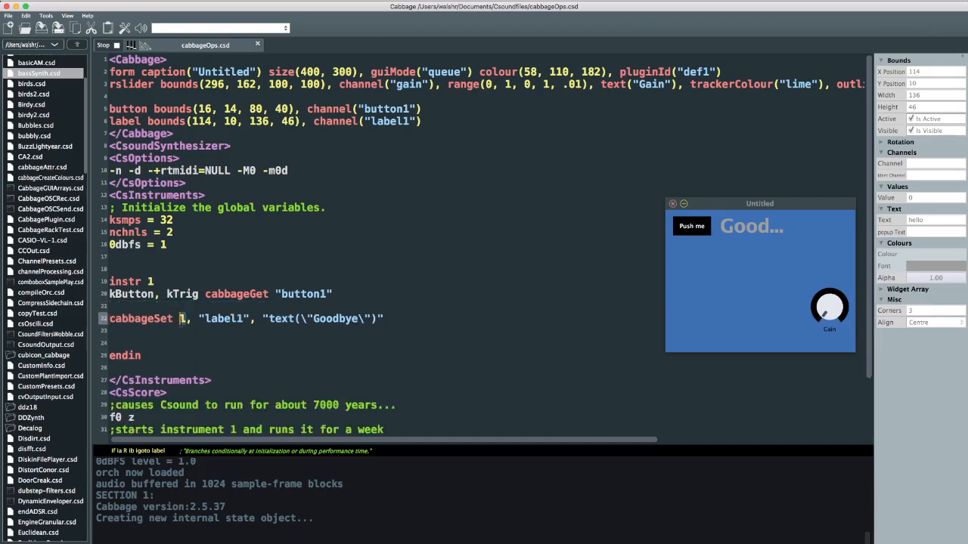
{"action": "type", "text": "kTrig"}
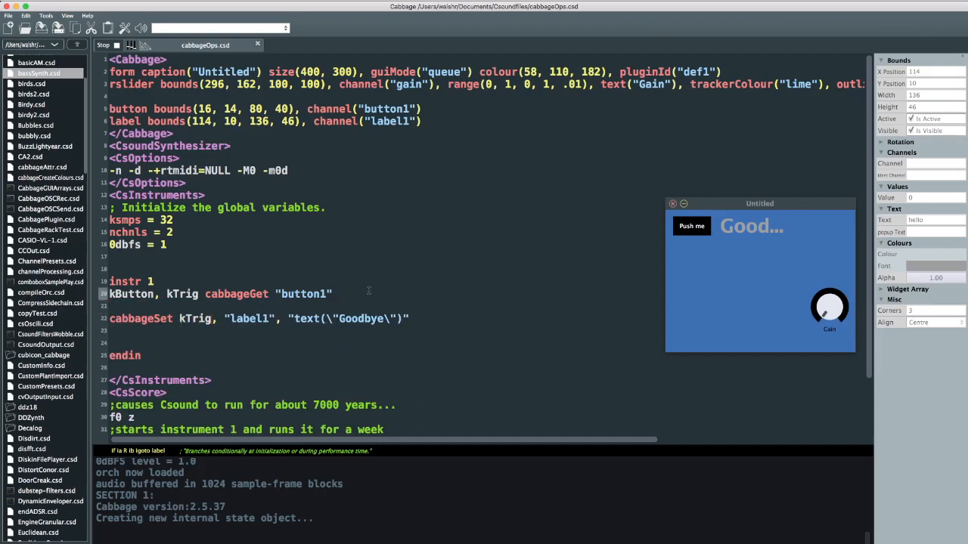
{"action": "left_click", "coordinate": [690, 226]}
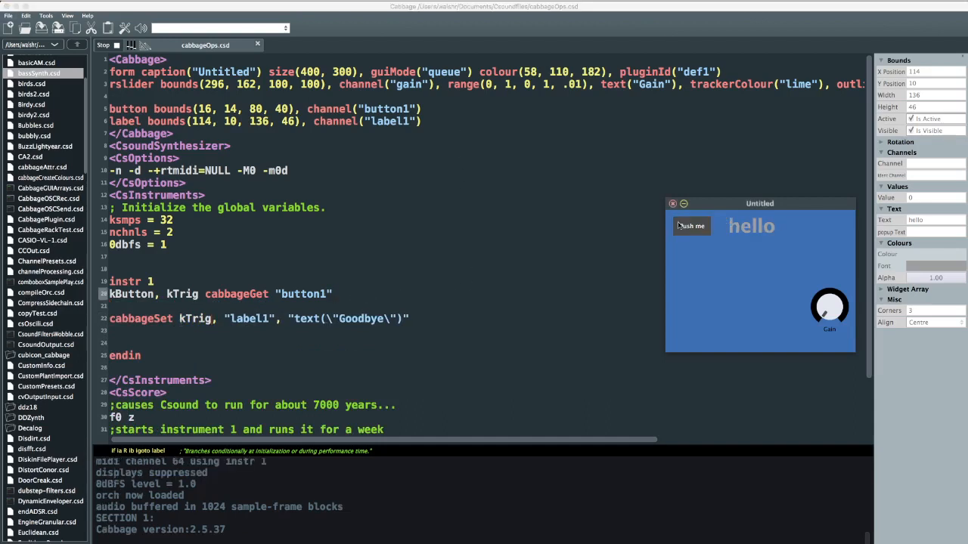
{"action": "left_click", "coordinate": [689, 226]}
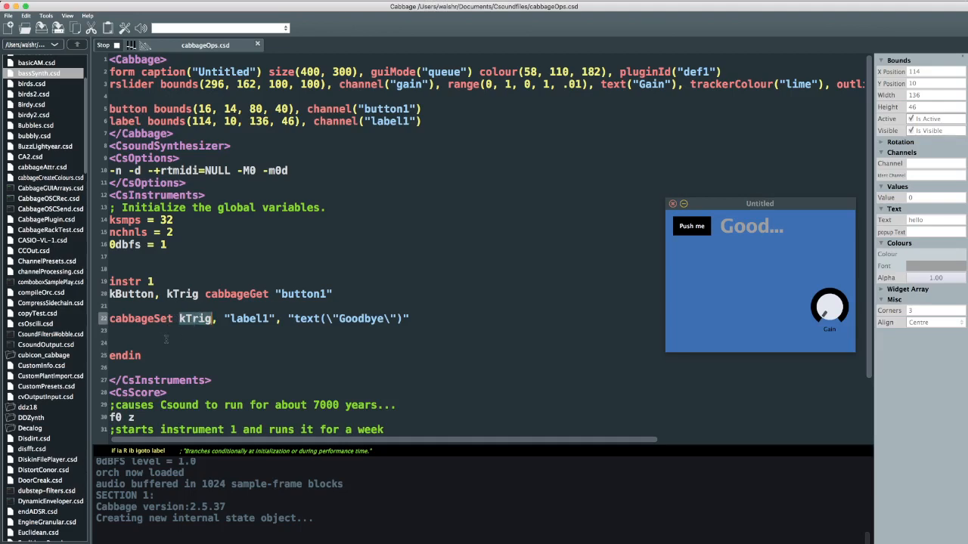
{"action": "mouse_move", "coordinate": [819, 302]}
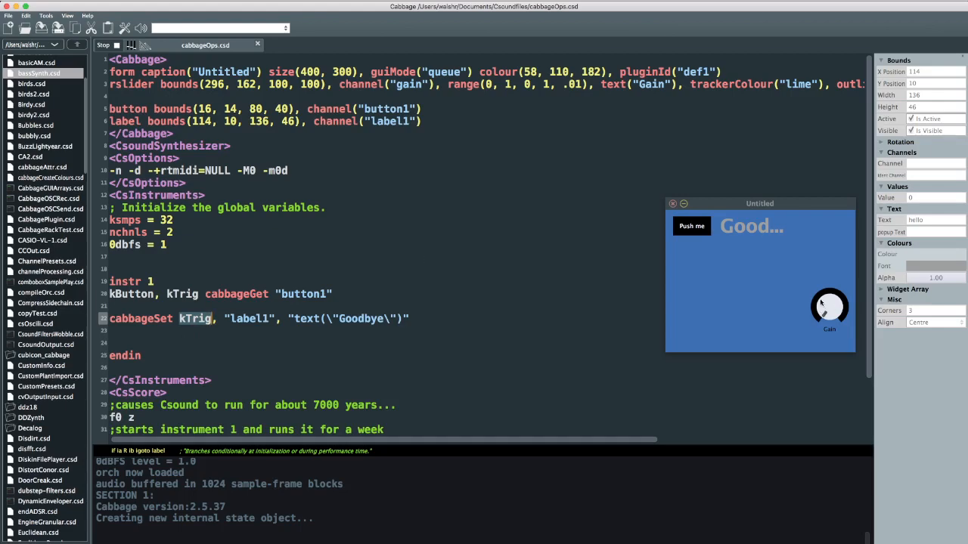
{"action": "mouse_move", "coordinate": [697, 294]}
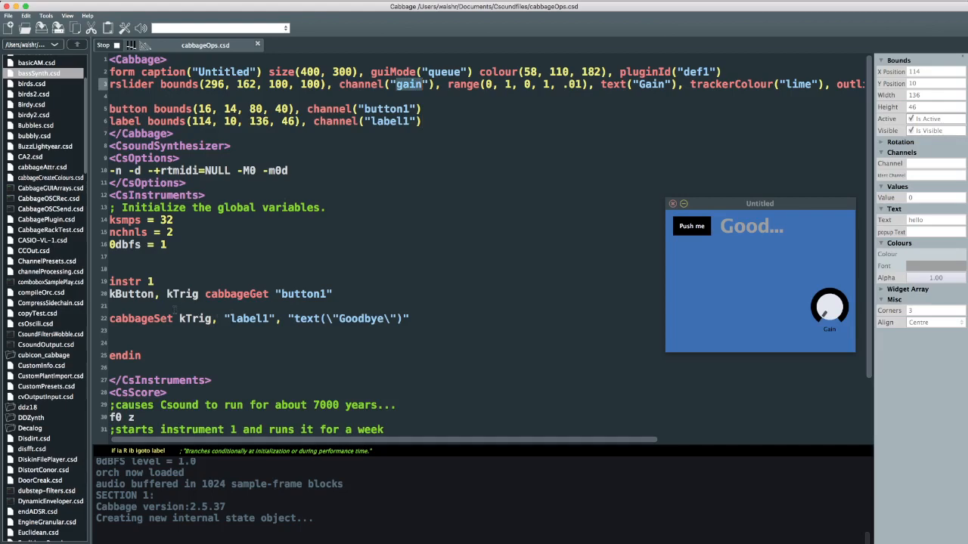
Remove the label and set cabbageSet to kTrig, "gain", "colour" with random:k(100, 255) values.
{"action": "double_click", "coordinate": [248, 318]}
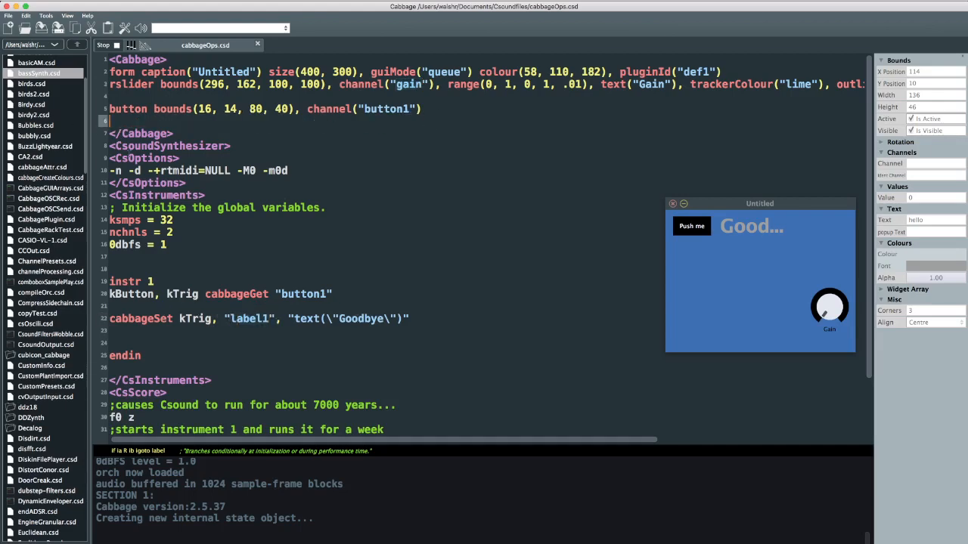
{"action": "double_click", "coordinate": [249, 317]}
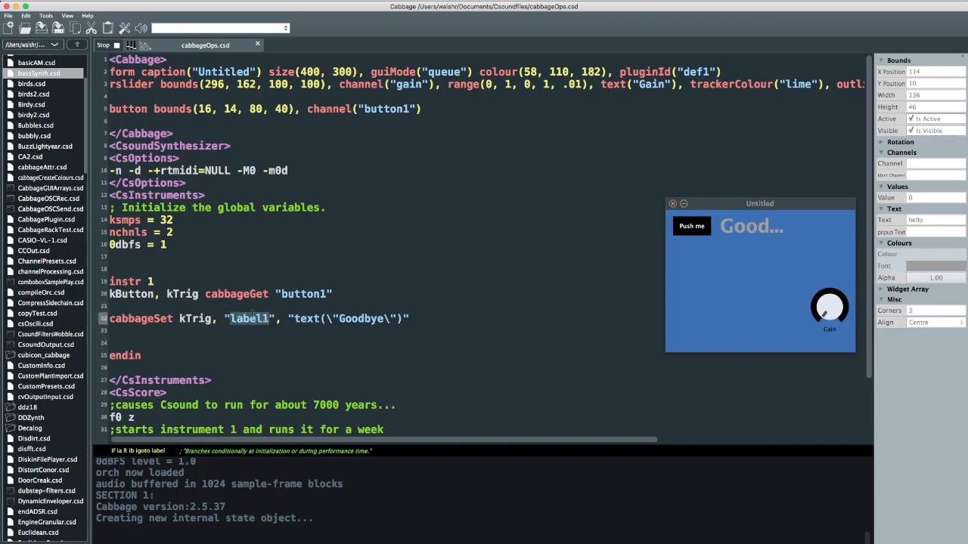
{"action": "type", "text": "gain"}
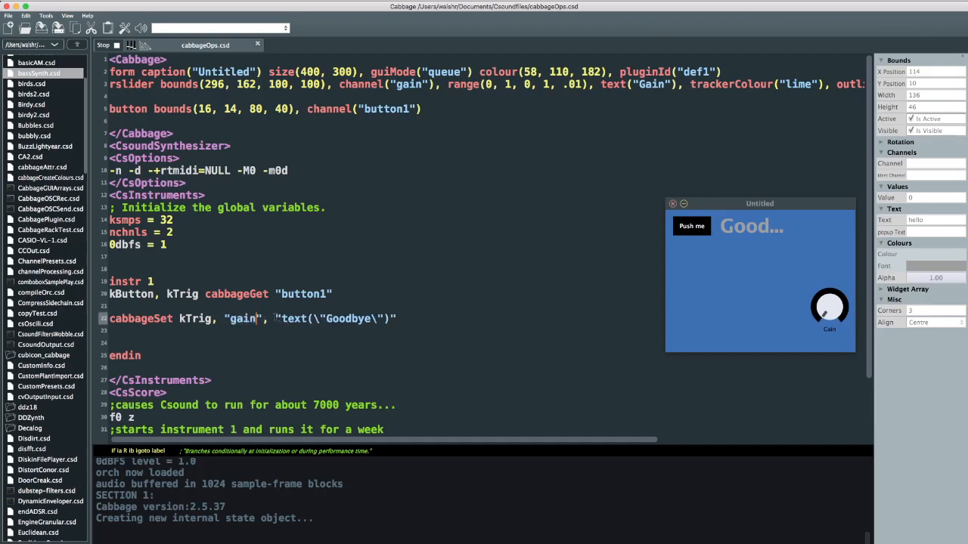
{"action": "double_click", "coordinate": [333, 318]}
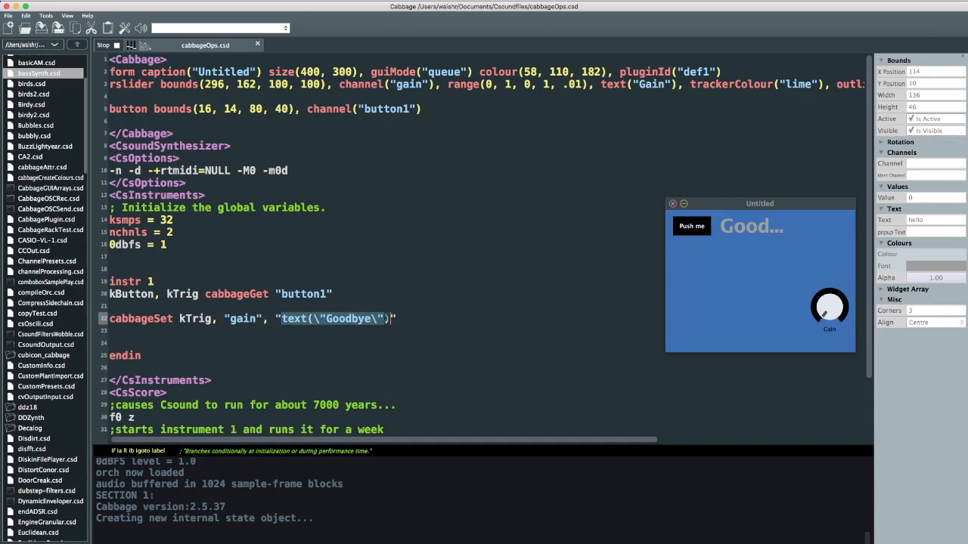
{"action": "type", "text": "colour\""}
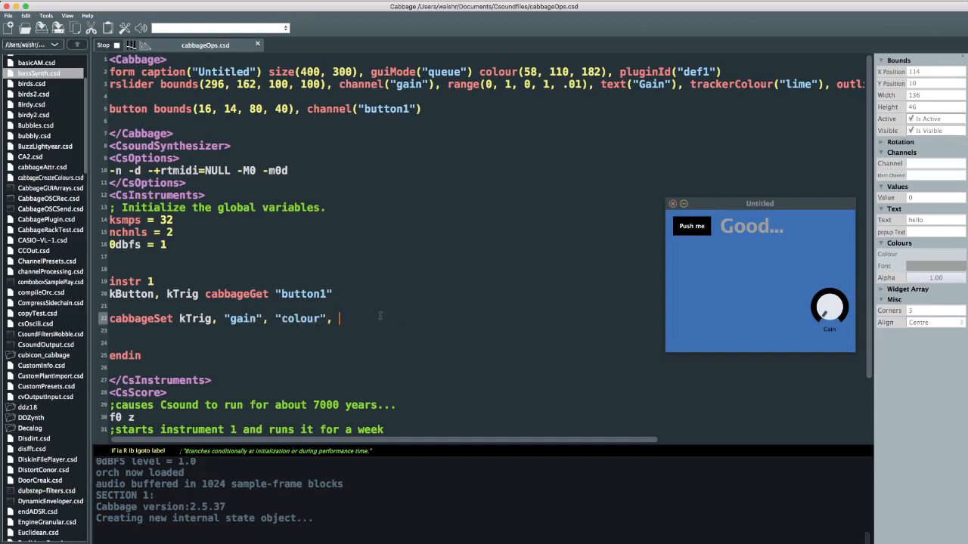
{"action": "type", "text": "random"}
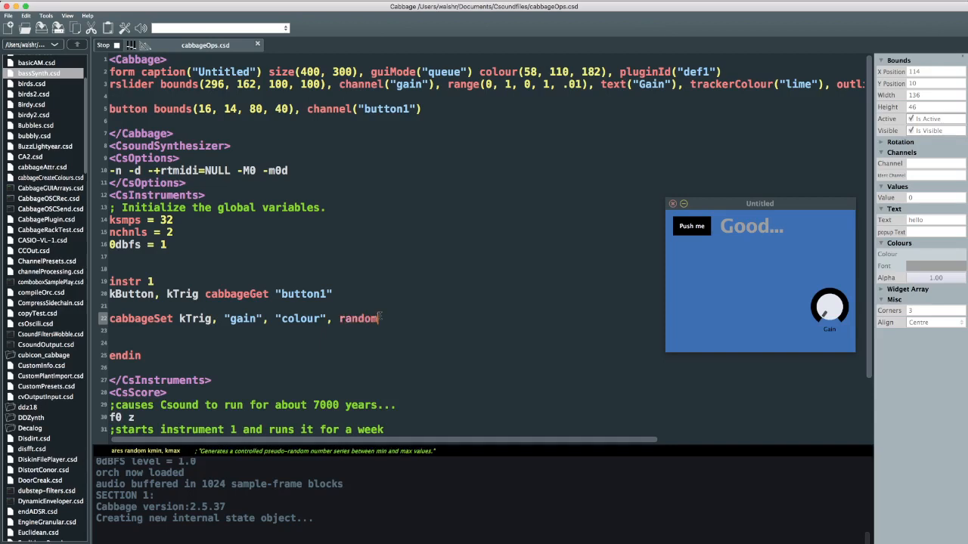
{"action": "type", "text": "k("}
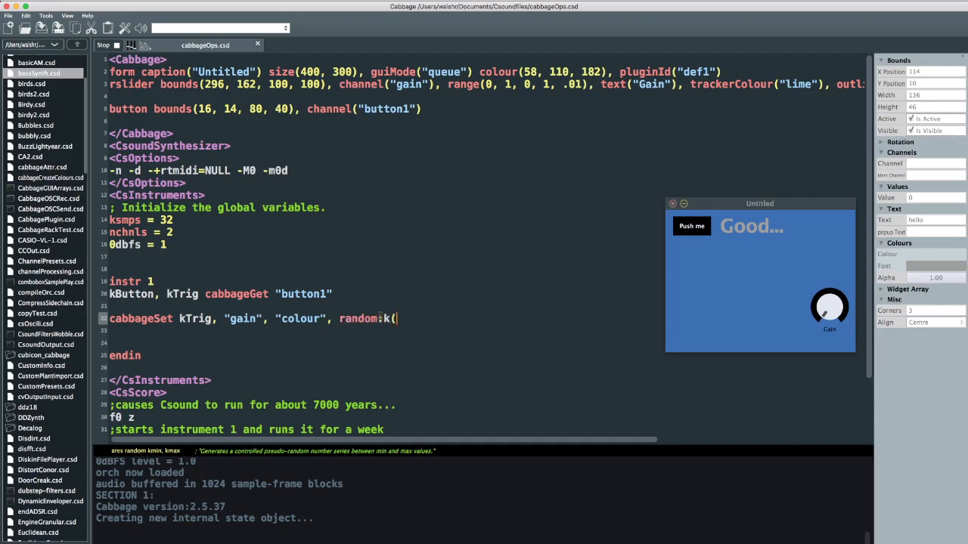
{"action": "type", "text": "100, 255), random:k(100, 255), random:k(100, 255"}
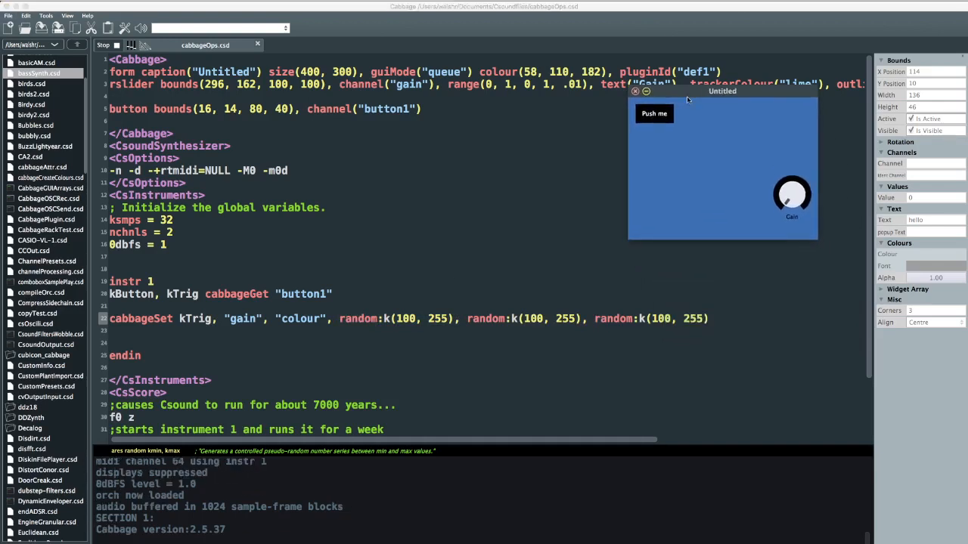
{"action": "left_click", "coordinate": [653, 114]}
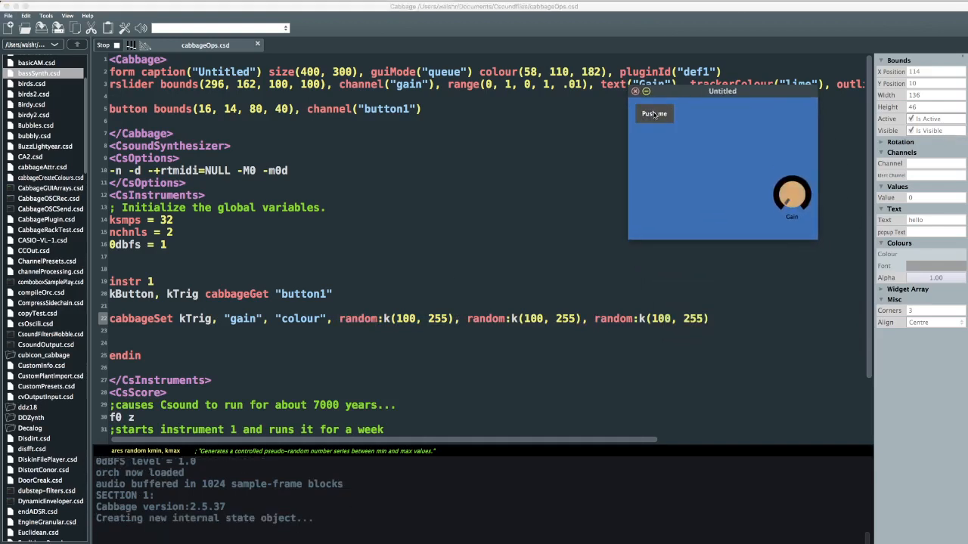
{"action": "left_click", "coordinate": [653, 114]}
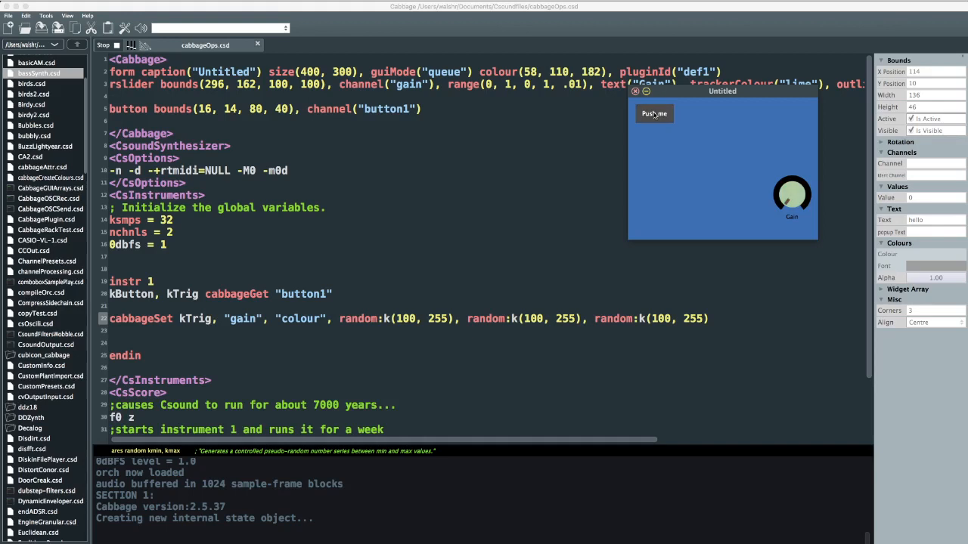
{"action": "left_click", "coordinate": [653, 113]}
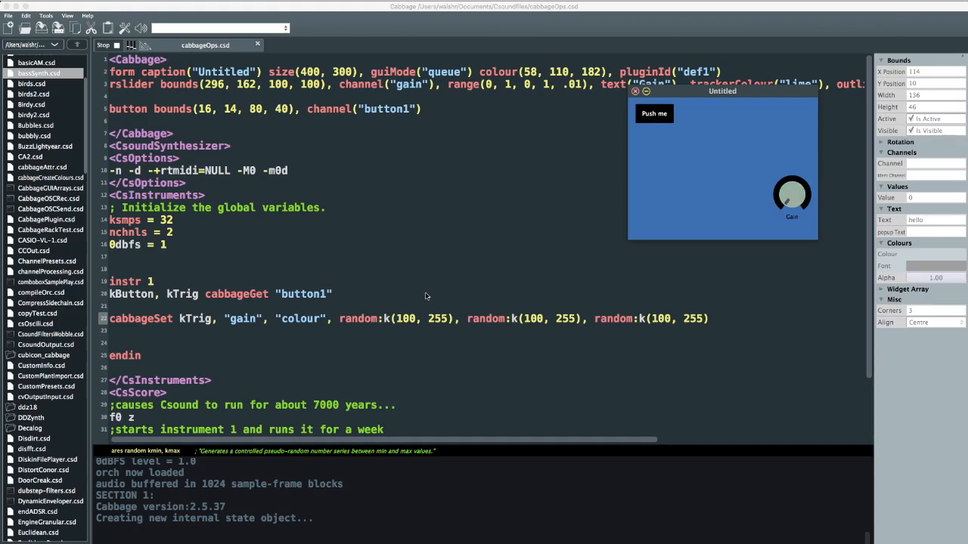
{"action": "double_click", "coordinate": [236, 293]}
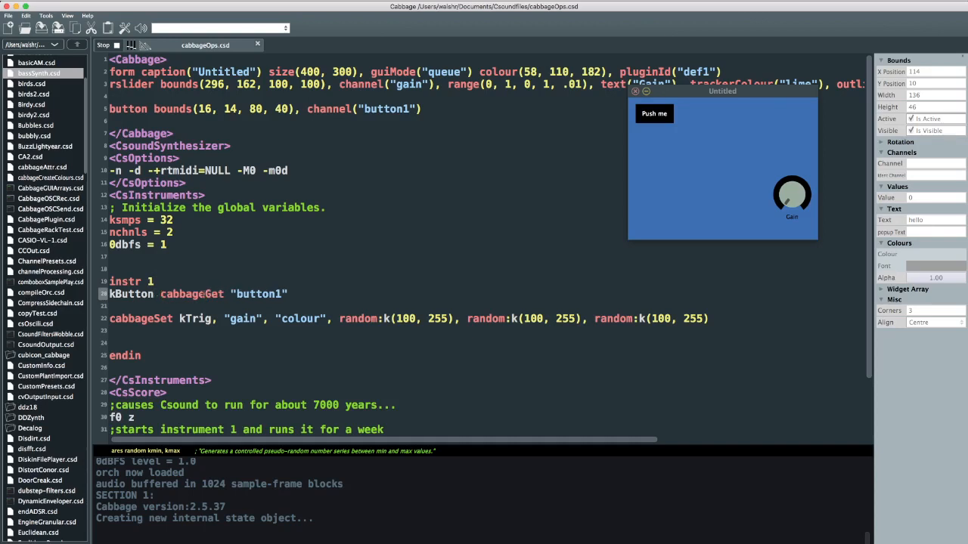
Give the button value(1), set cabbageSet to kTrig, "gain", "visible", kButton, and test toggling the knob.
{"action": "left_click", "coordinate": [161, 293]}
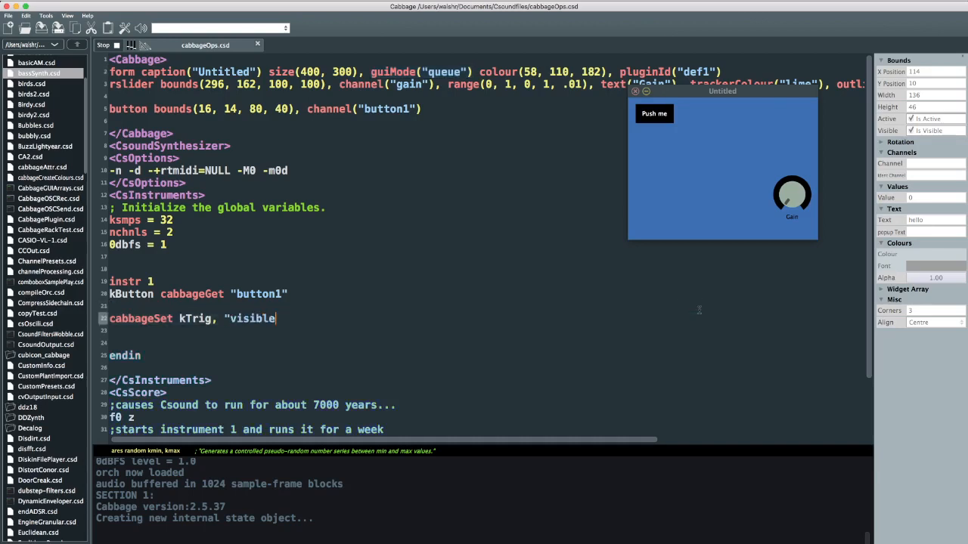
{"action": "type", "text": "\","}
{"action": "left_click", "coordinate": [267, 109]}
{"action": "type", "text": ", value"}
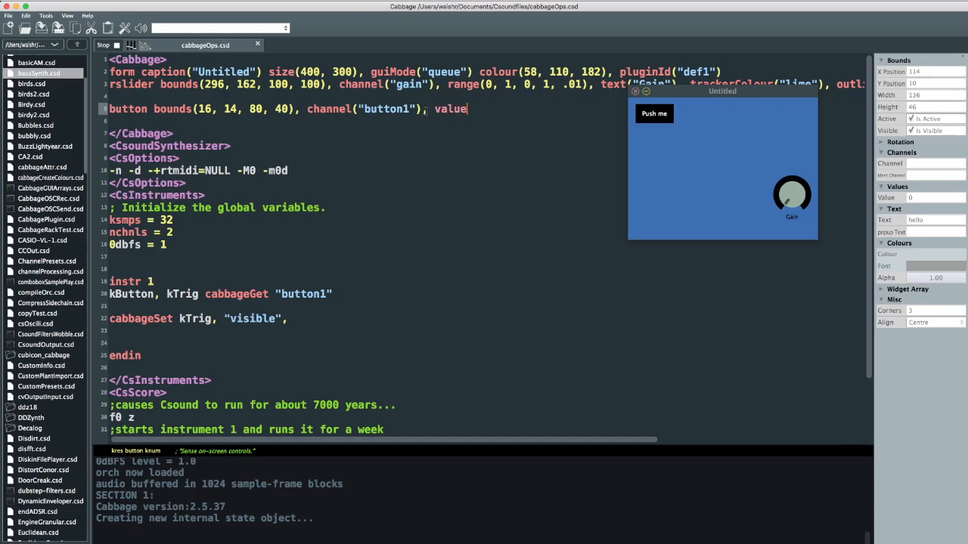
{"action": "type", "text": "(1)"}
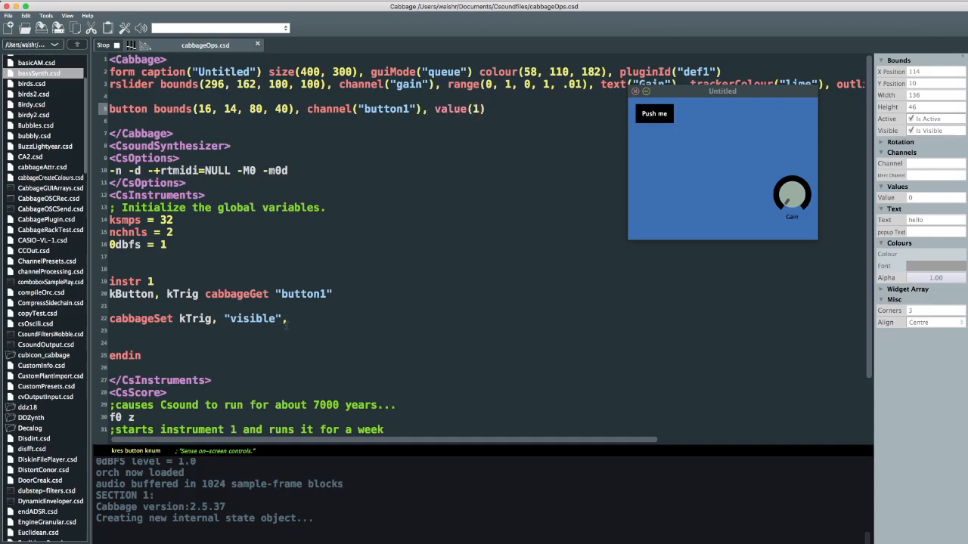
{"action": "double_click", "coordinate": [130, 293]}
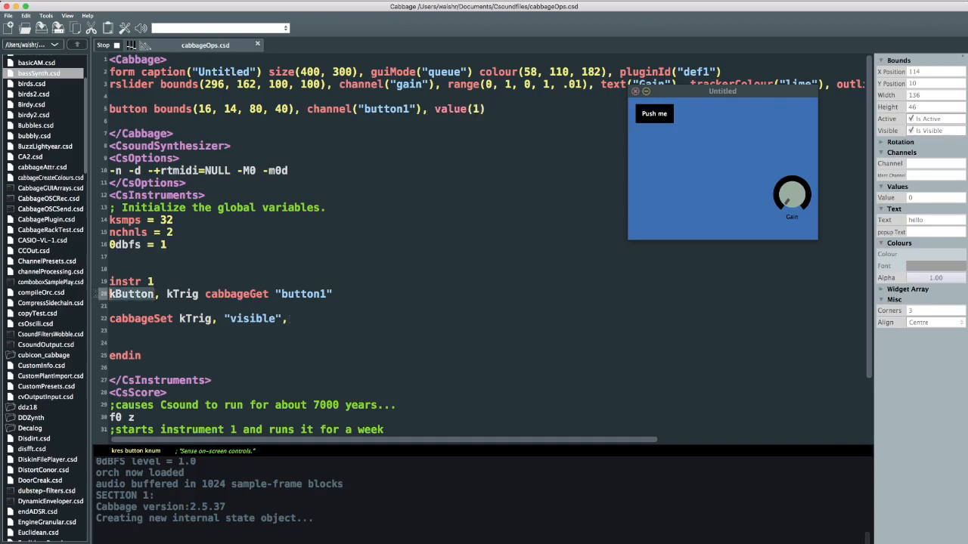
{"action": "type", "text": "kButton"}
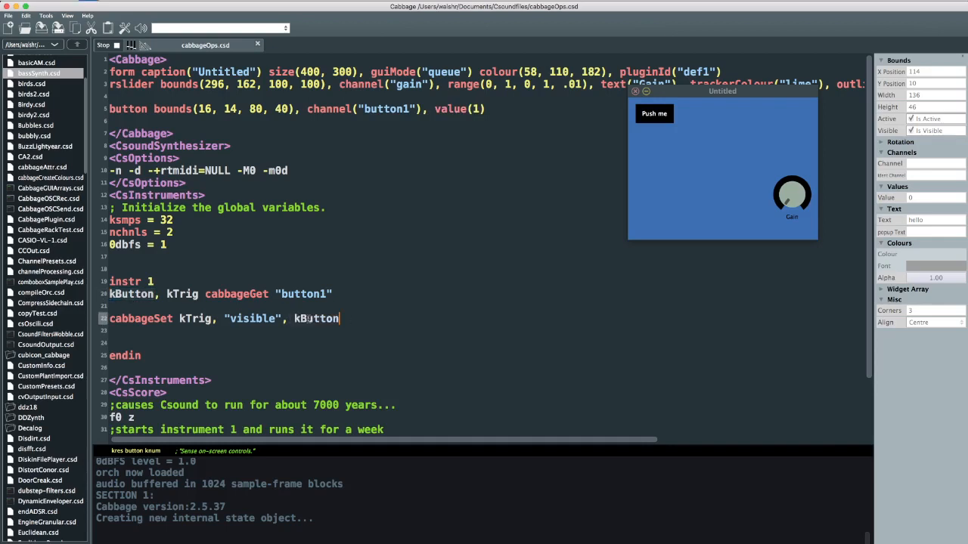
{"action": "double_click", "coordinate": [195, 318]}
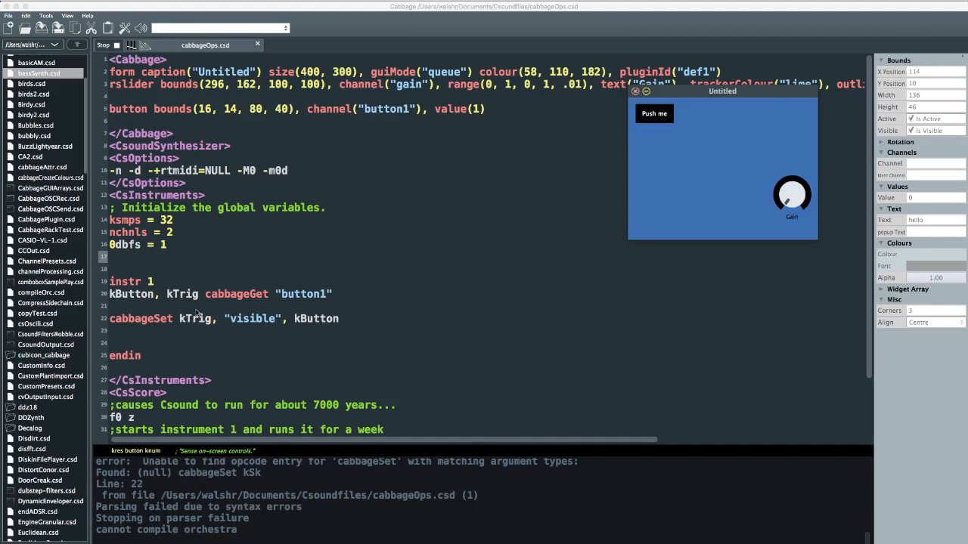
{"action": "mouse_move", "coordinate": [284, 322]}
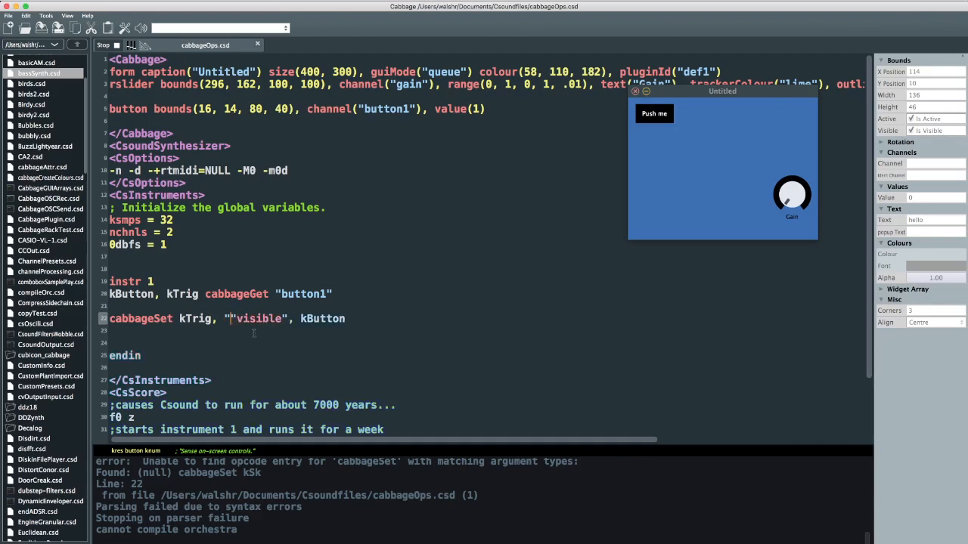
{"action": "type", "text": "gain\","}
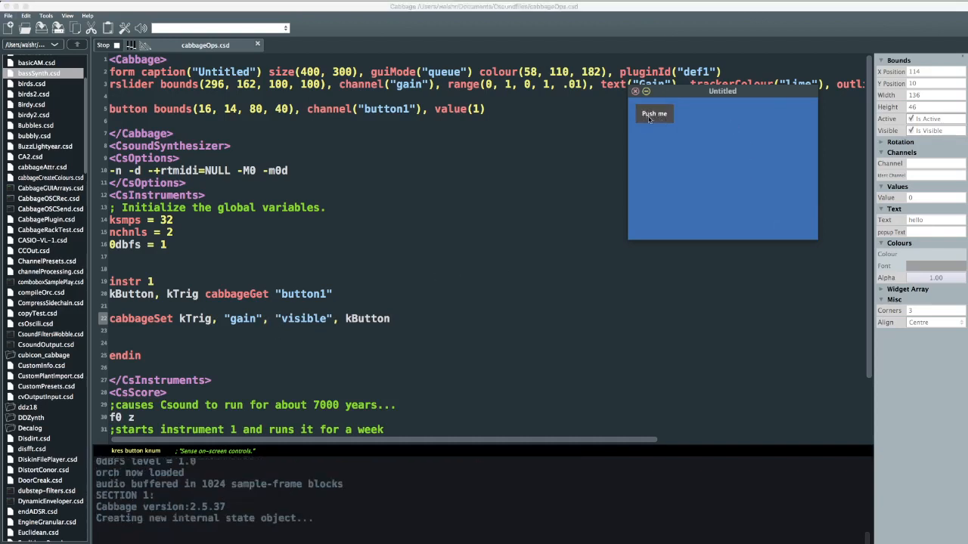
{"action": "left_click", "coordinate": [653, 113]}
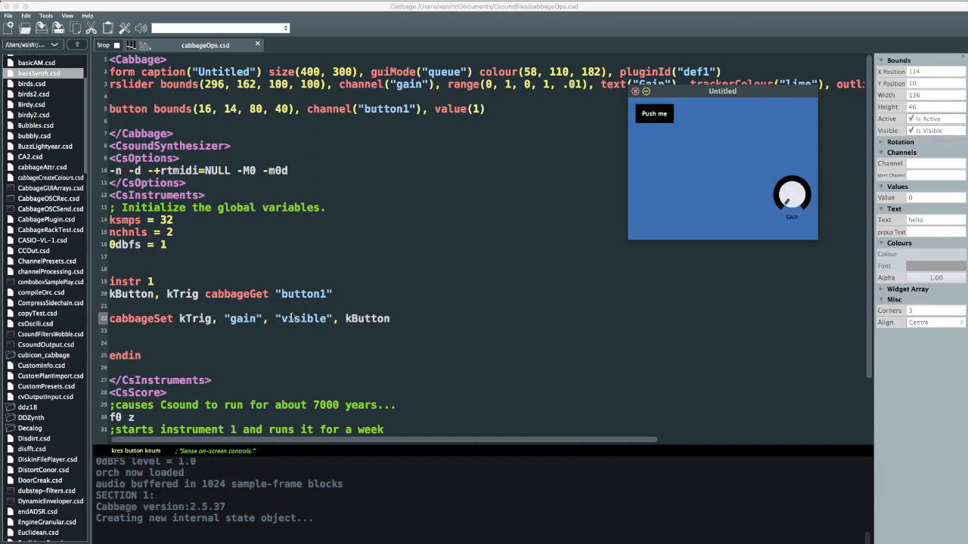
Change cabbageSet to set gain's bounds to random:k(0, 100), random:k(0, 100), 100, 100.
{"action": "double_click", "coordinate": [304, 318]}
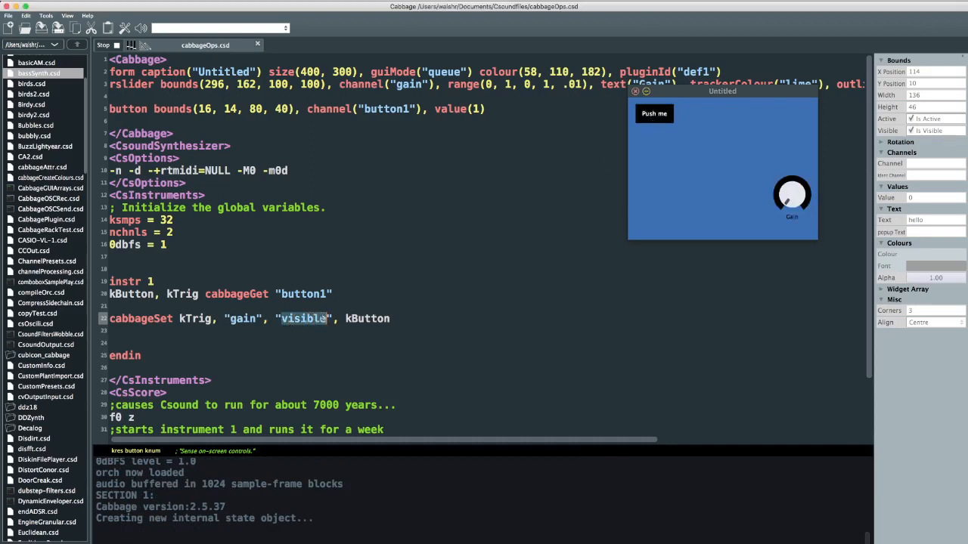
{"action": "type", "text": "bounds"}
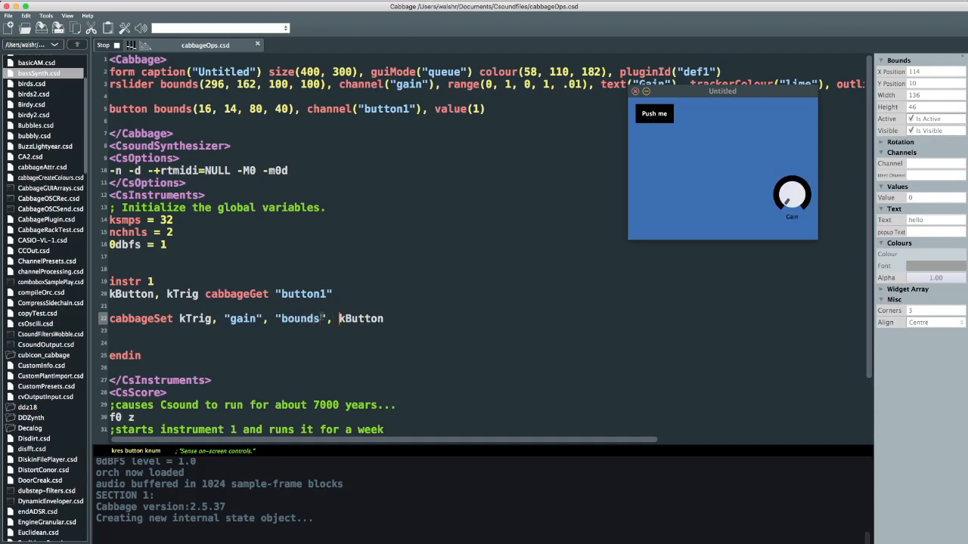
{"action": "double_click", "coordinate": [360, 318]}
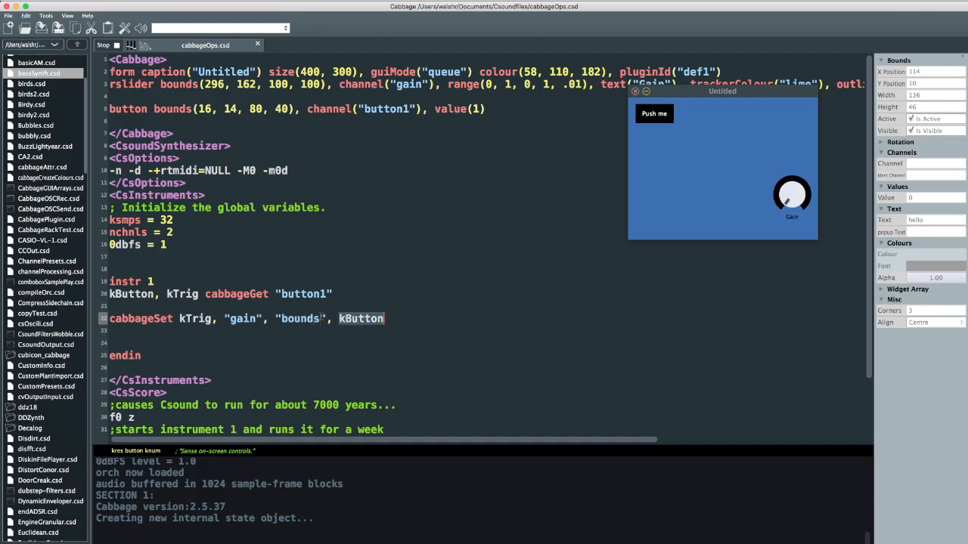
{"action": "type", "text": "random(0,"}
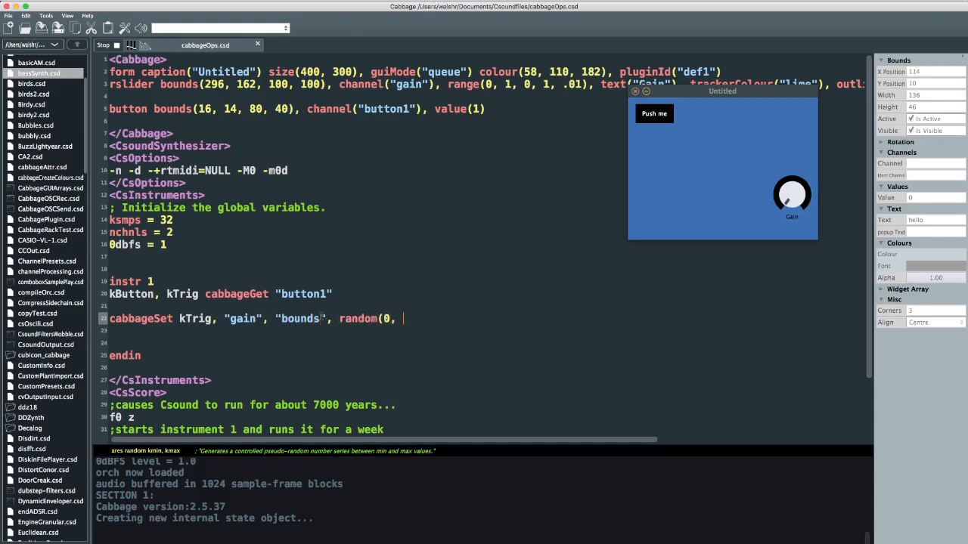
{"action": "type", "text": "100)"}
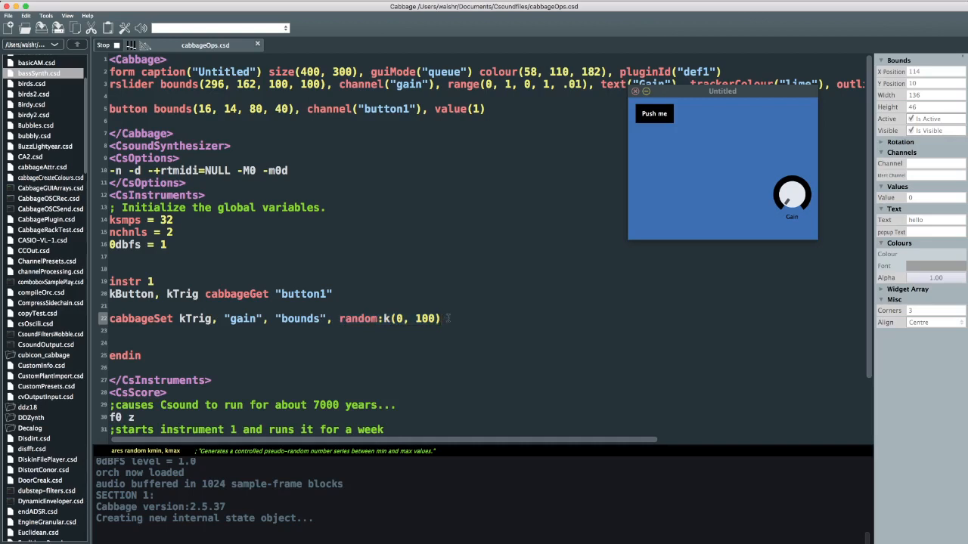
{"action": "type", "text": ",random:k(0, 100),random:k(0, 100)"}
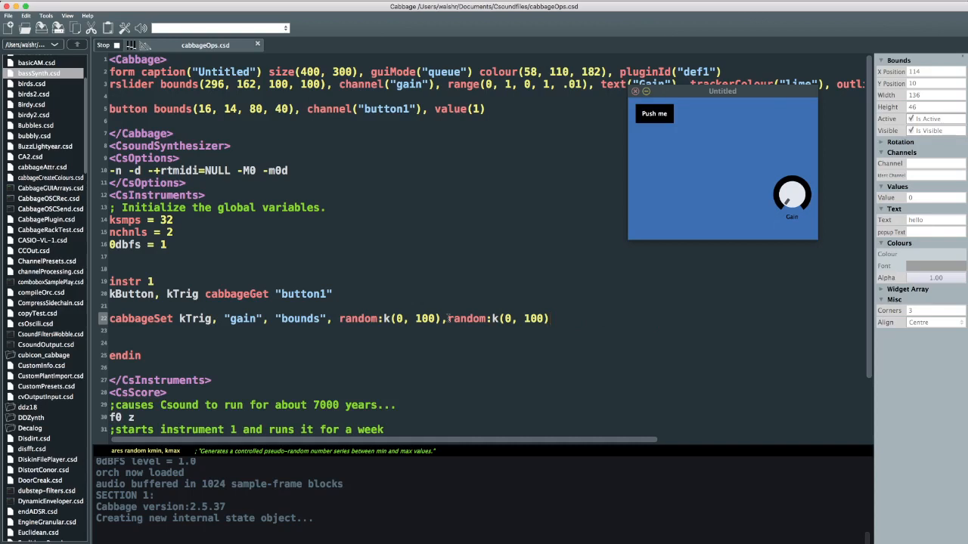
{"action": "type", "text": ", 100, 100"}
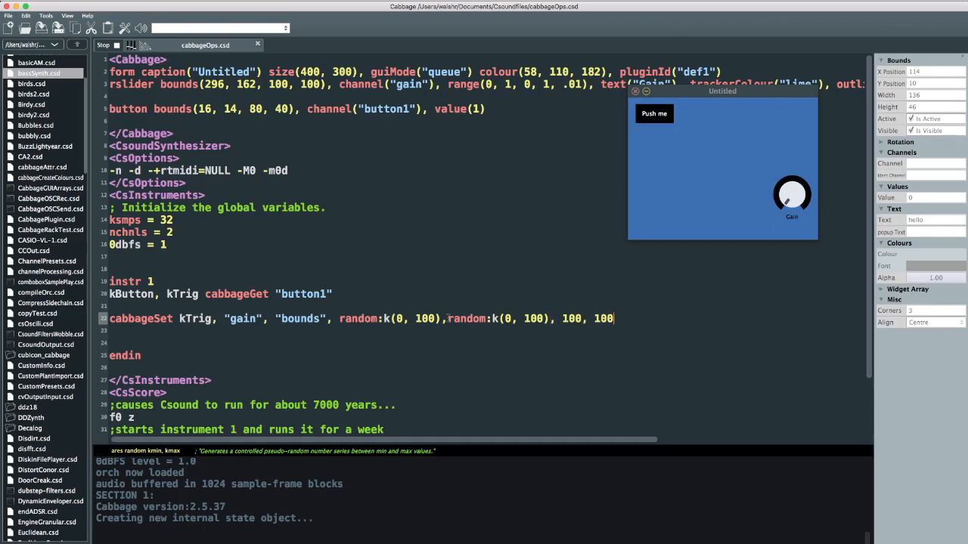
Recompile and trigger the update twice so the knob jumps to new random positions.
{"action": "left_click", "coordinate": [653, 113]}
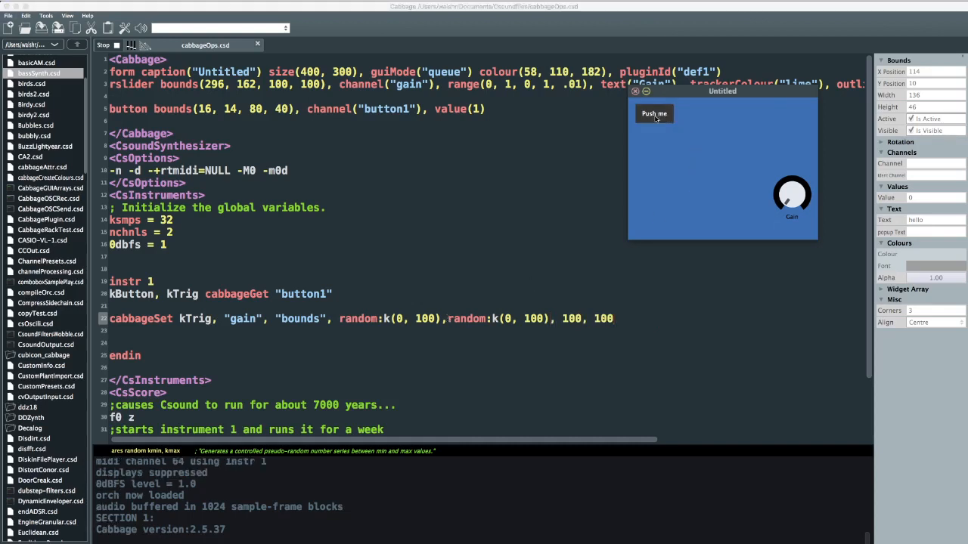
{"action": "left_click", "coordinate": [653, 114]}
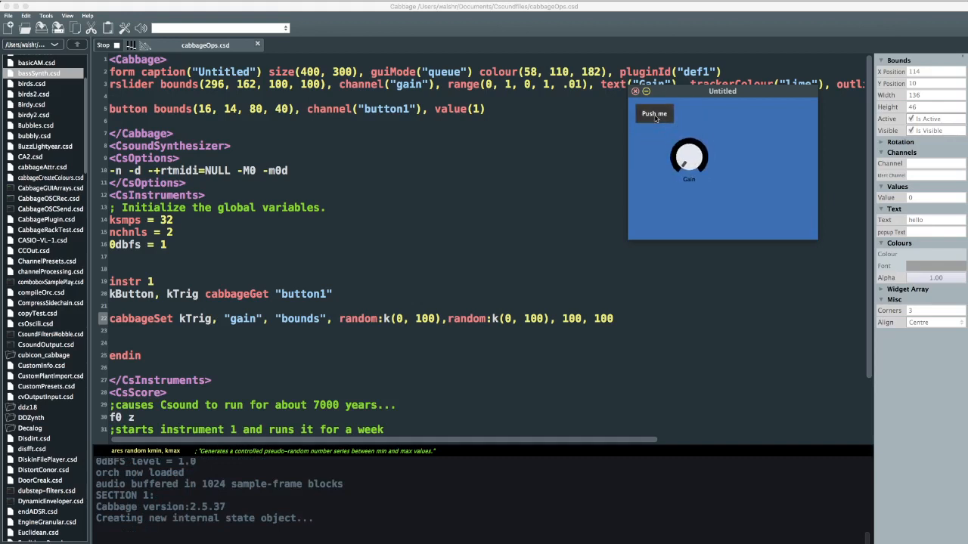
{"action": "left_click", "coordinate": [654, 113]}
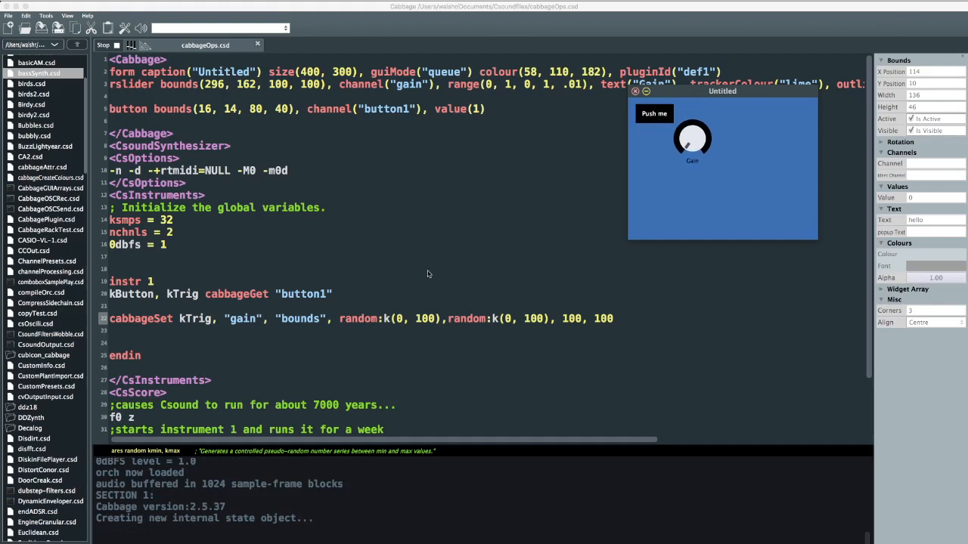
{"action": "mouse_move", "coordinate": [401, 280]}
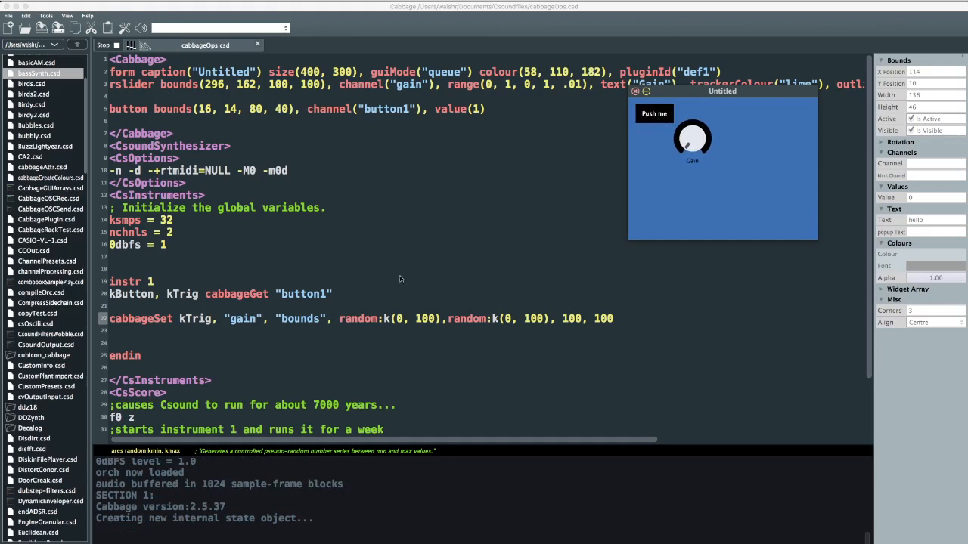
{"action": "mouse_move", "coordinate": [338, 321]}
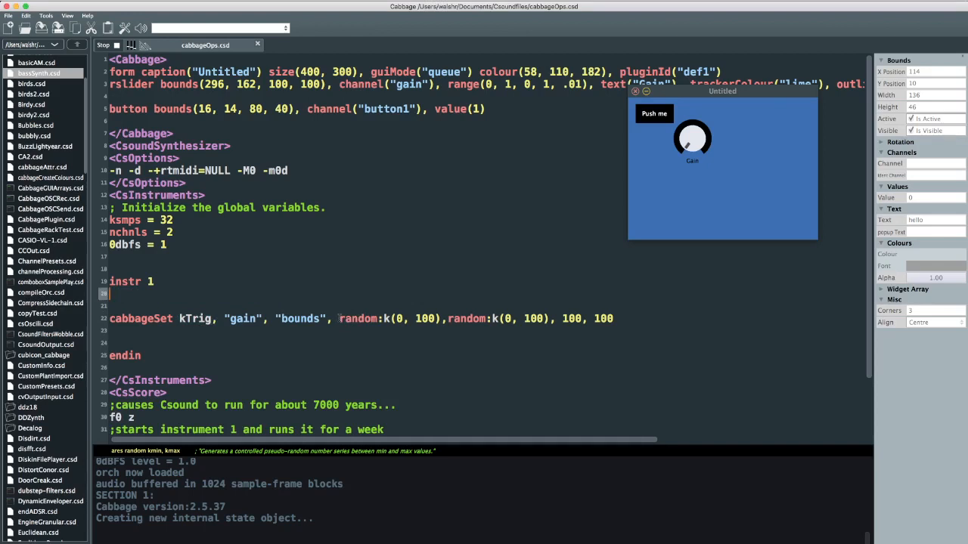
Add kX randi 400, 1 and kY randi 300, 1 signal lines to the instrument.
{"action": "type", "text": "kX"}
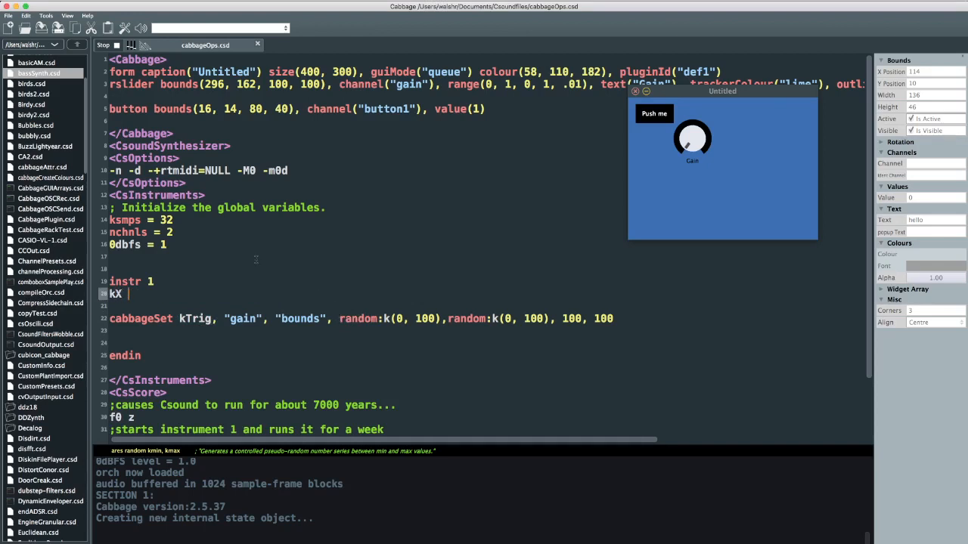
{"action": "type", "text": "randi"}
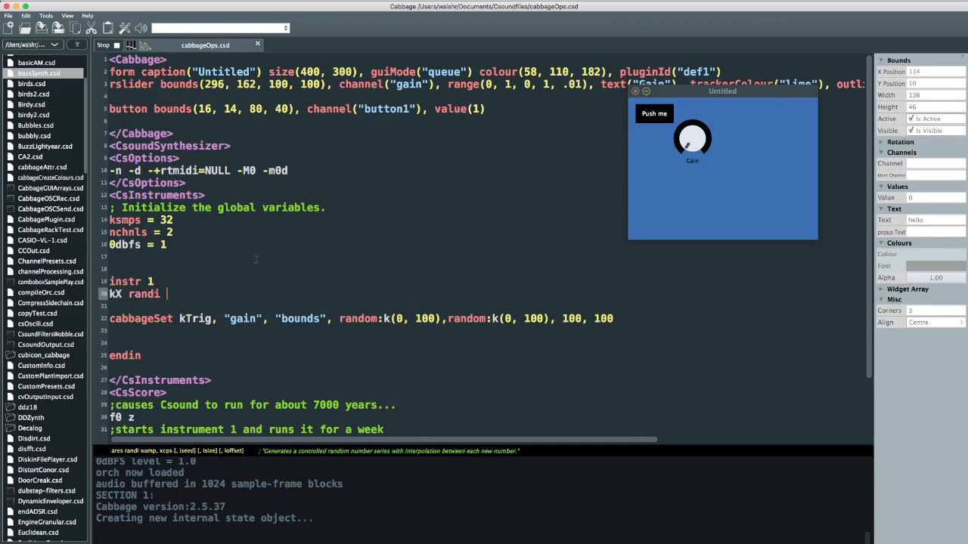
{"action": "type", "text": "400, 1"}
{"action": "type", "text": "k"}
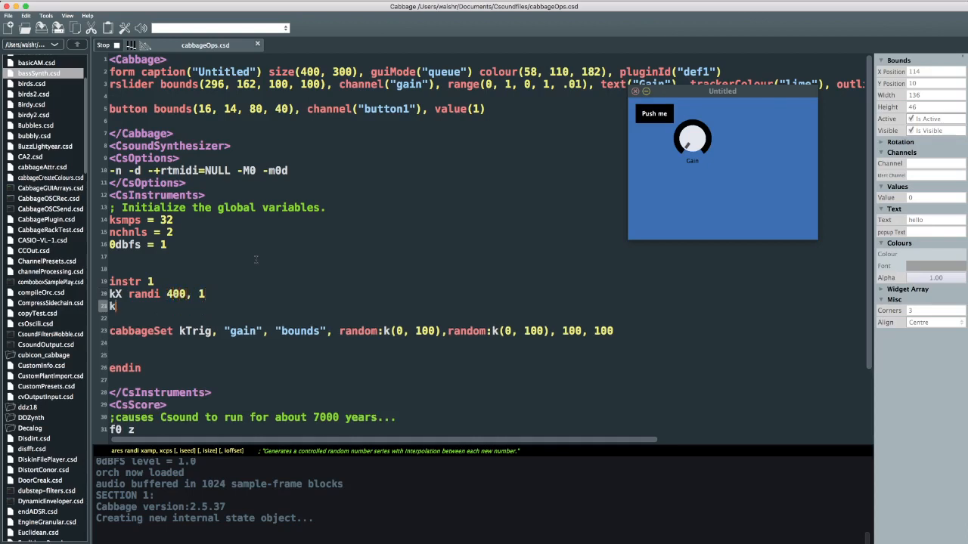
{"action": "type", "text": "Y randi"}
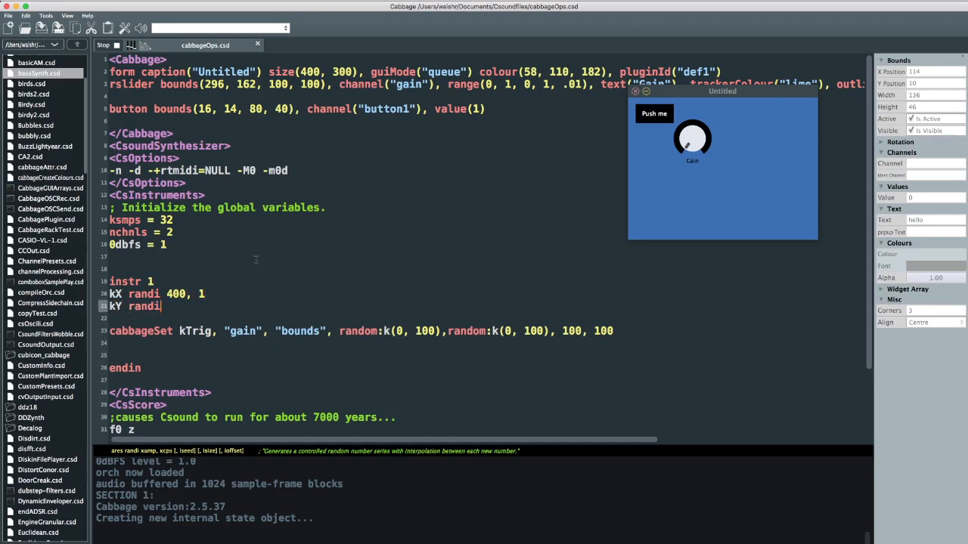
{"action": "type", "text": "300"}
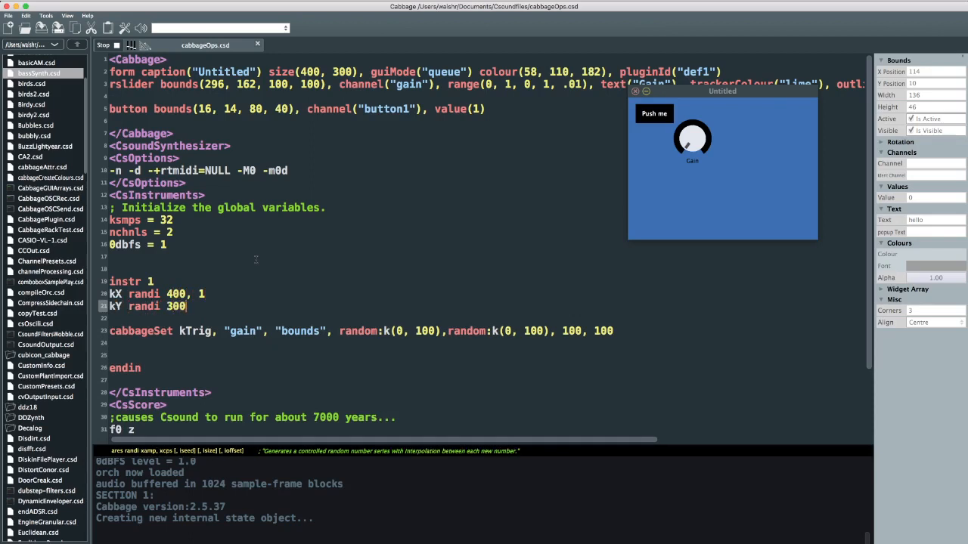
{"action": "type", "text": ", 1"}
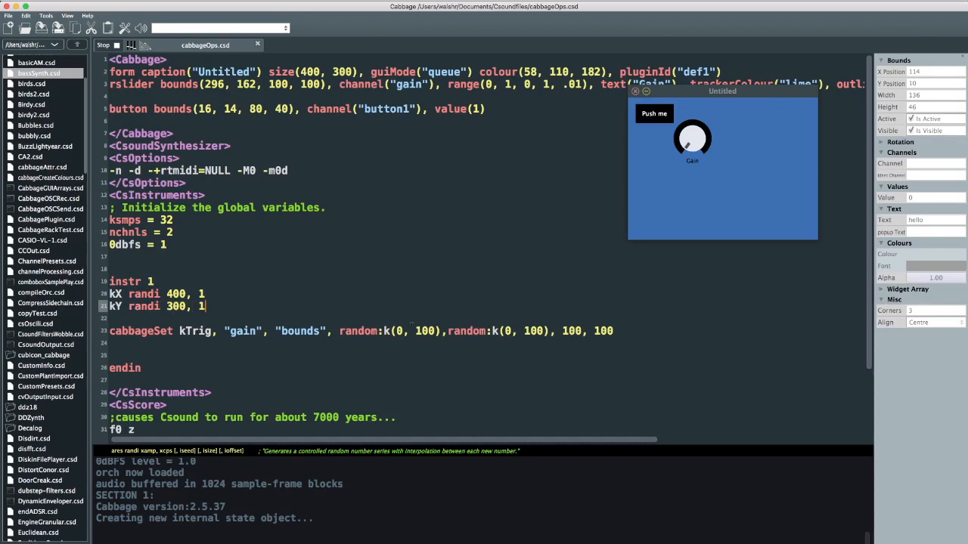
Position gain at abs(kX), abs(kY) in cabbageSet and set its trigger argument to 1.
{"action": "left_click_drag", "start_coordinate": [338, 330], "coordinate": [552, 330]}
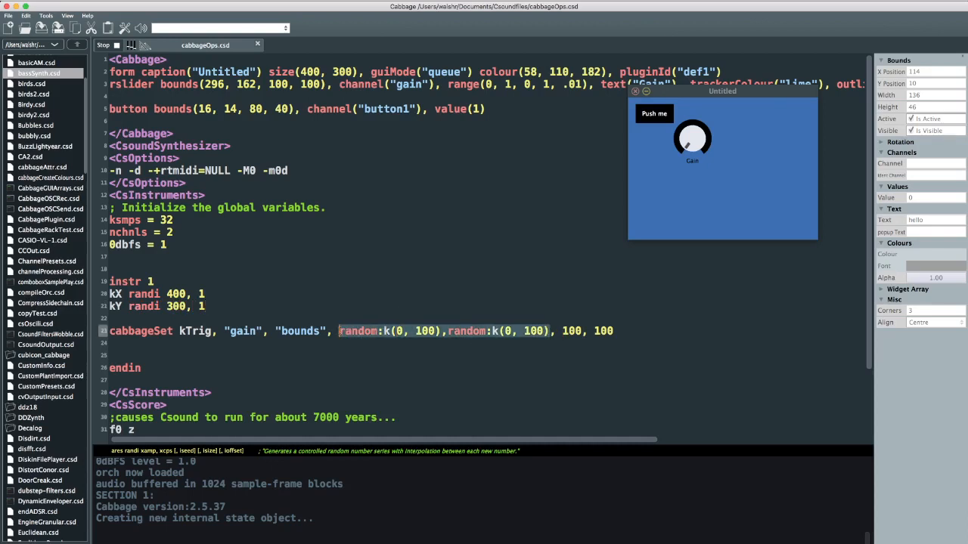
{"action": "type", "text": "abs(kX"}
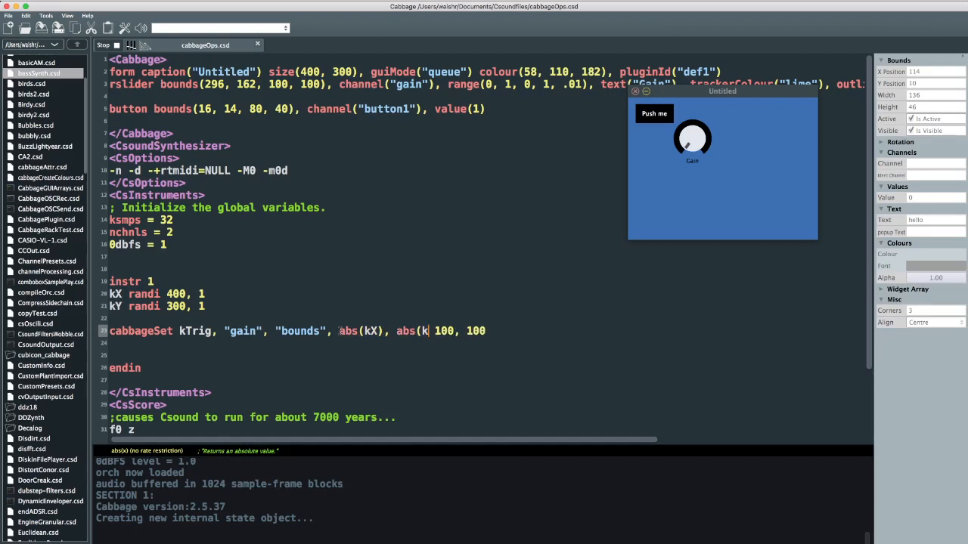
{"action": "type", "text": "Y)"}
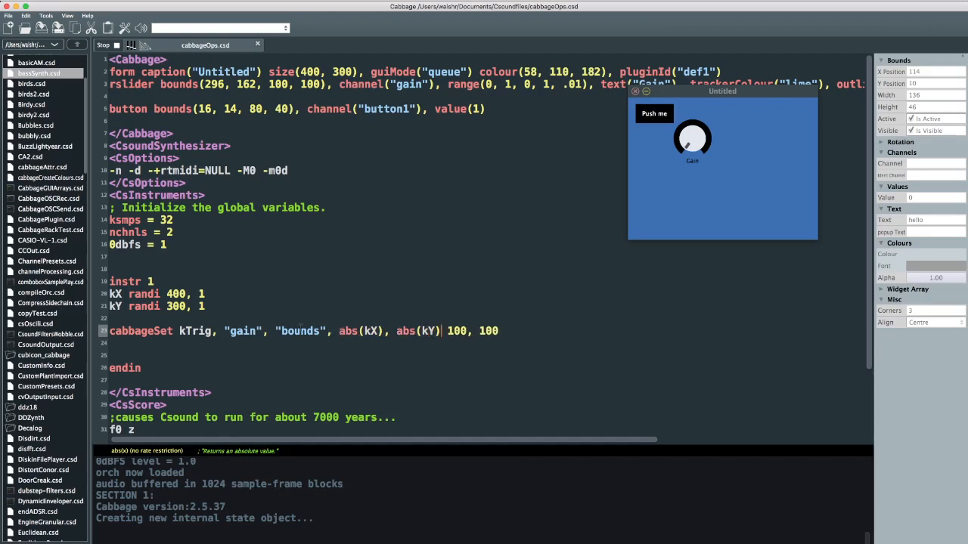
{"action": "double_click", "coordinate": [196, 330]}
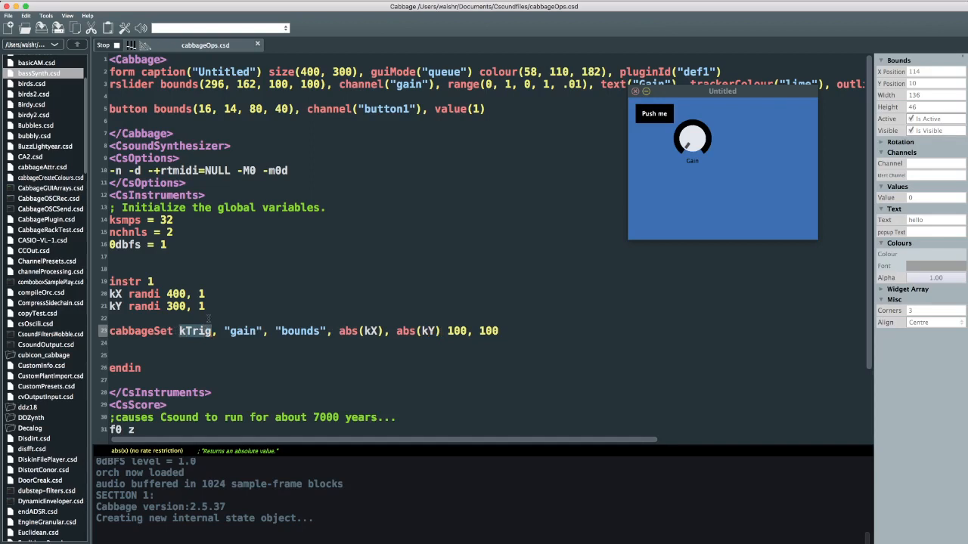
{"action": "type", "text": "1"}
{"action": "left_click", "coordinate": [157, 305]}
{"action": "type", "text": ", 1"}
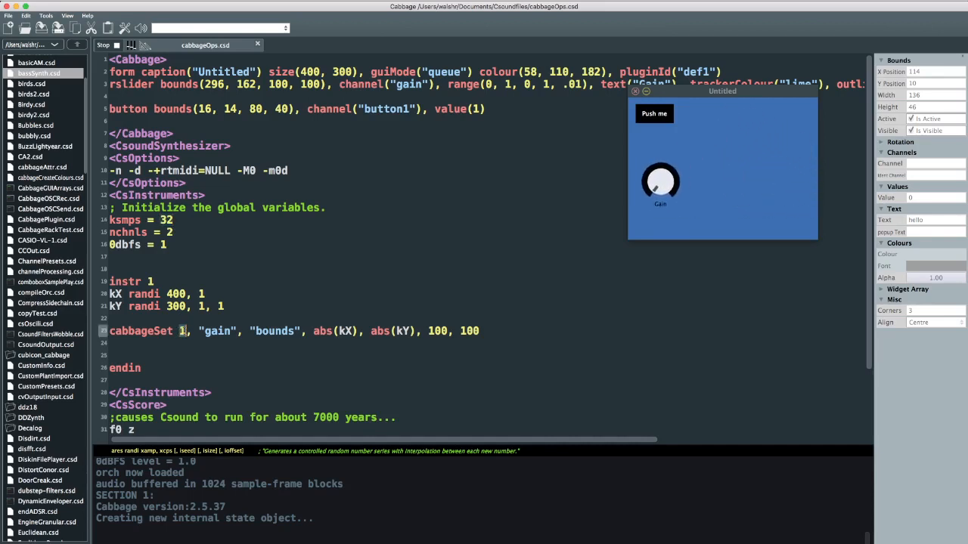
Select the constant trigger argument 1 in cabbageSet for replacement.
{"action": "left_click_drag", "start_coordinate": [659, 182], "coordinate": [710, 144]}
{"action": "type", "text": "metro(10)"}
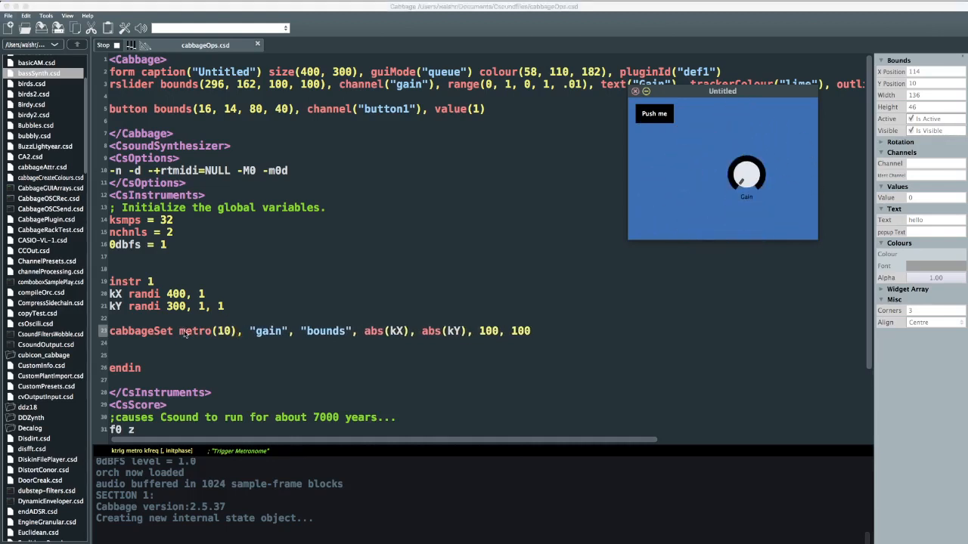
Adjust the trigger argument text toward metro(10) in the cabbageSet line.
{"action": "left_click_drag", "start_coordinate": [747, 175], "coordinate": [756, 166]}
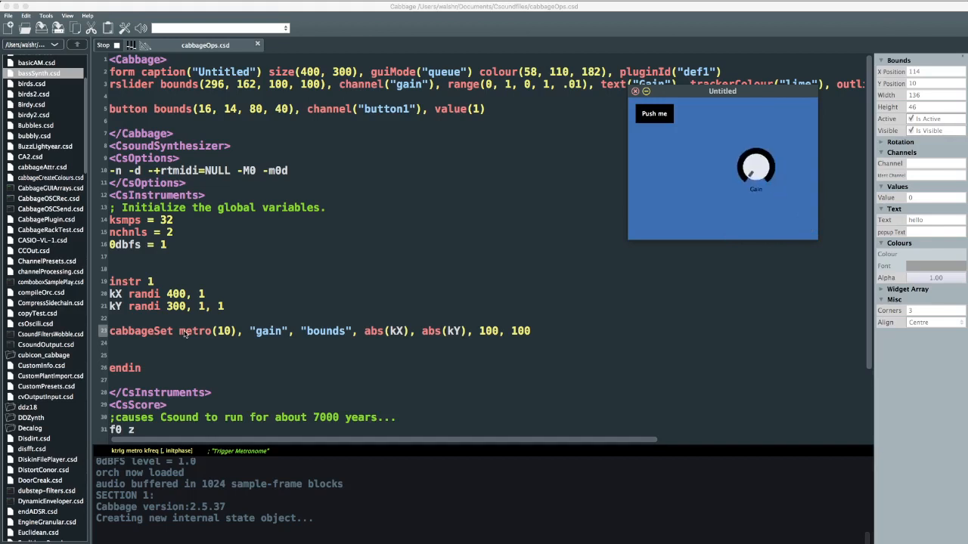